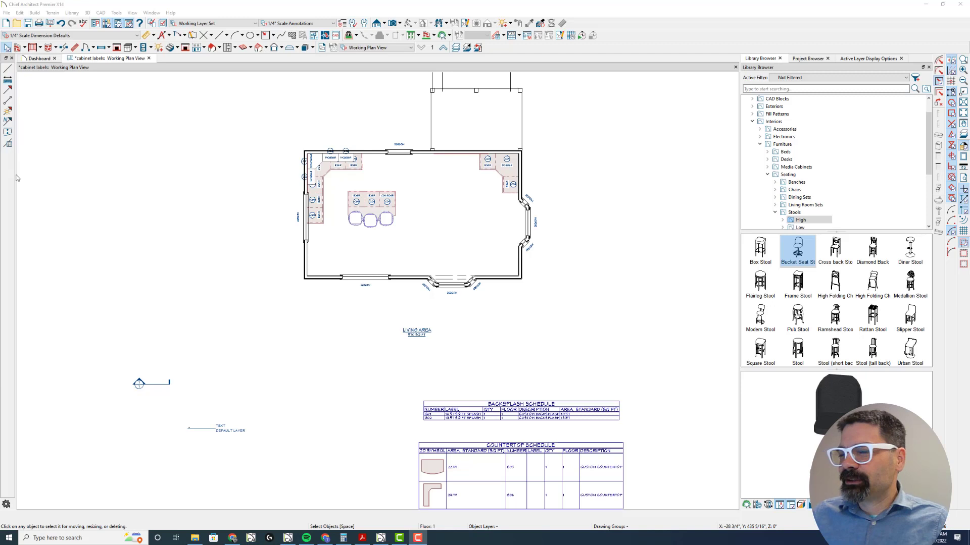
mouse_move(48, 187)
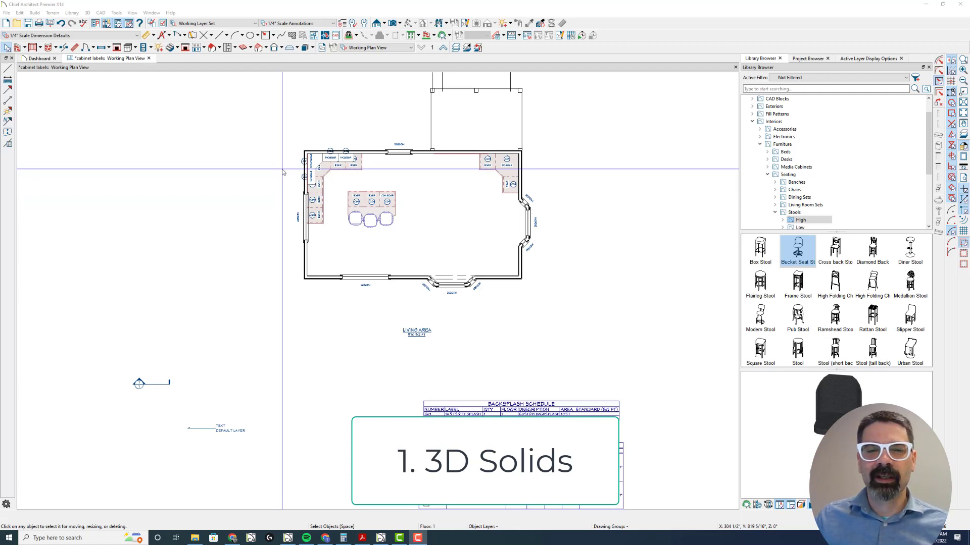
Step: Start the 3D Solid tool to draw a thin box in the kitchen plan
click(308, 47)
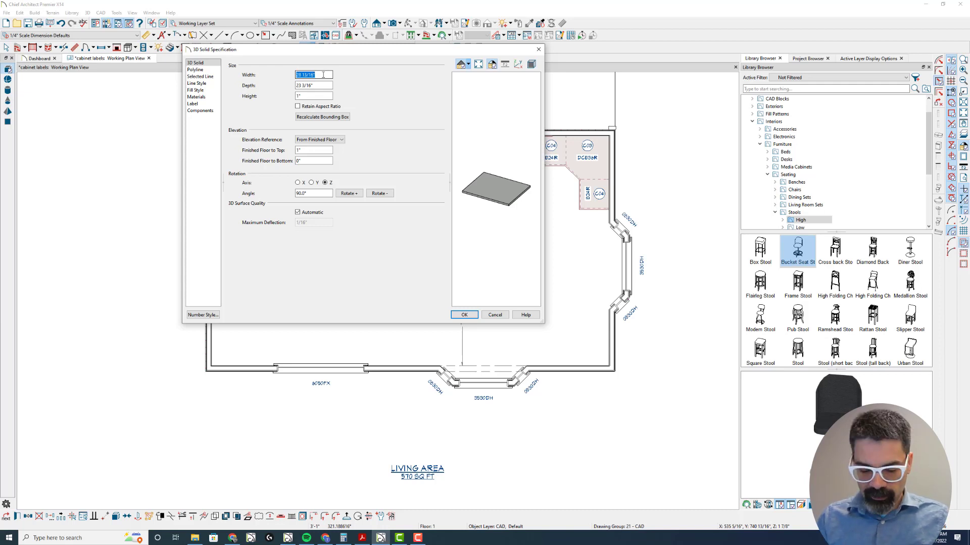
Step: Make the solid 60 inches per side with Absolute elevation reference
text(60)
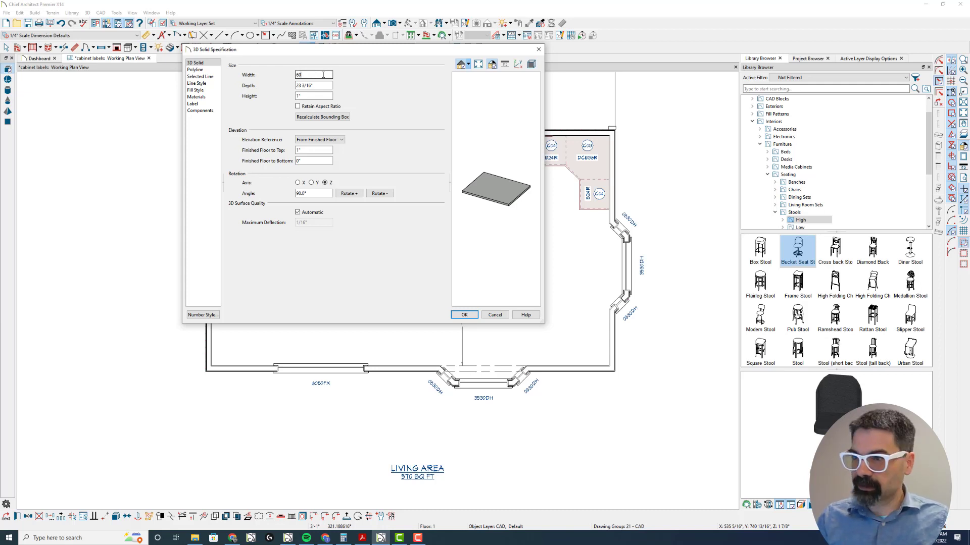
key(Tab)
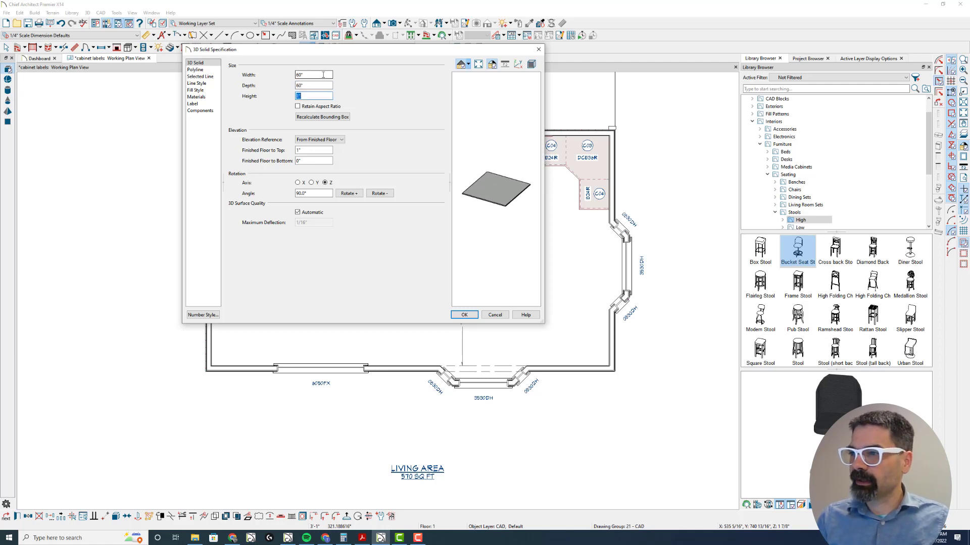
text(60)
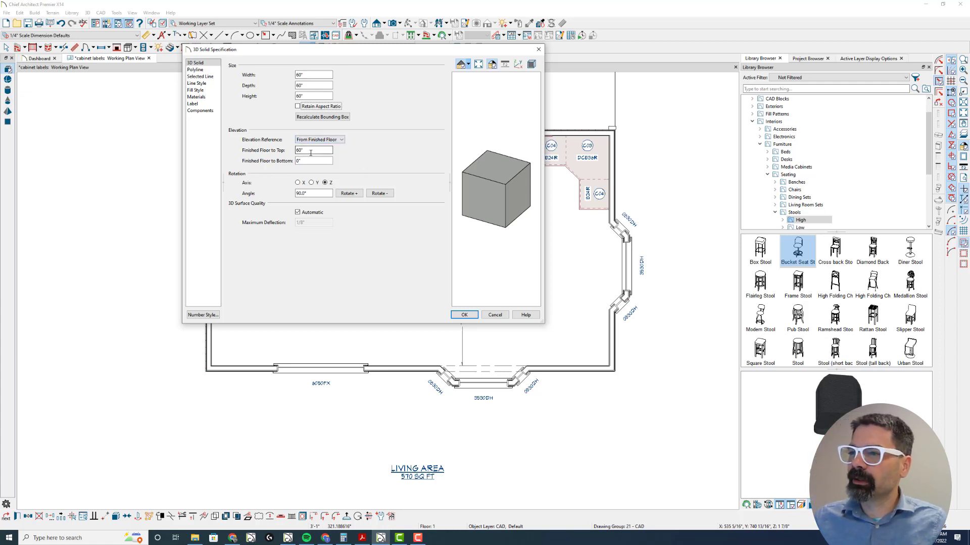
click(319, 139)
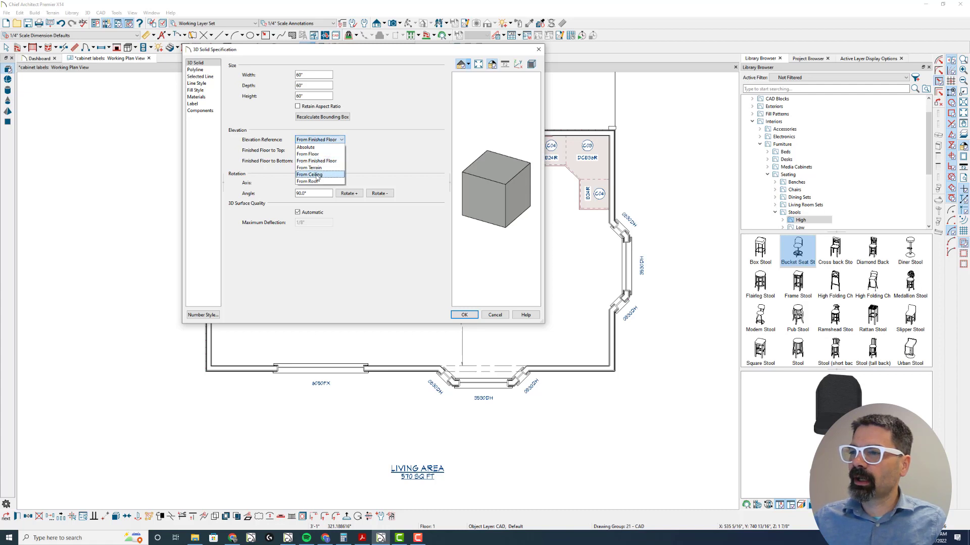
click(305, 147)
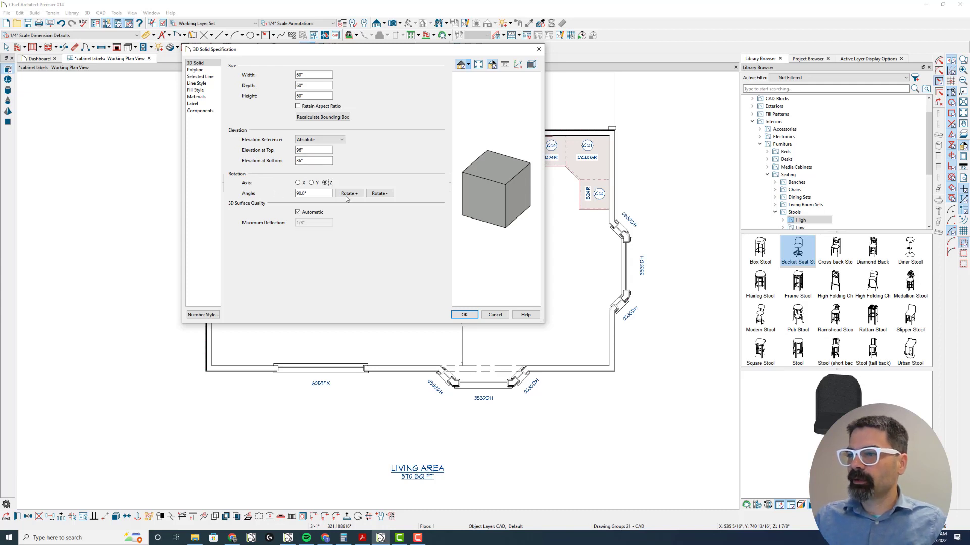
mouse_move(281, 187)
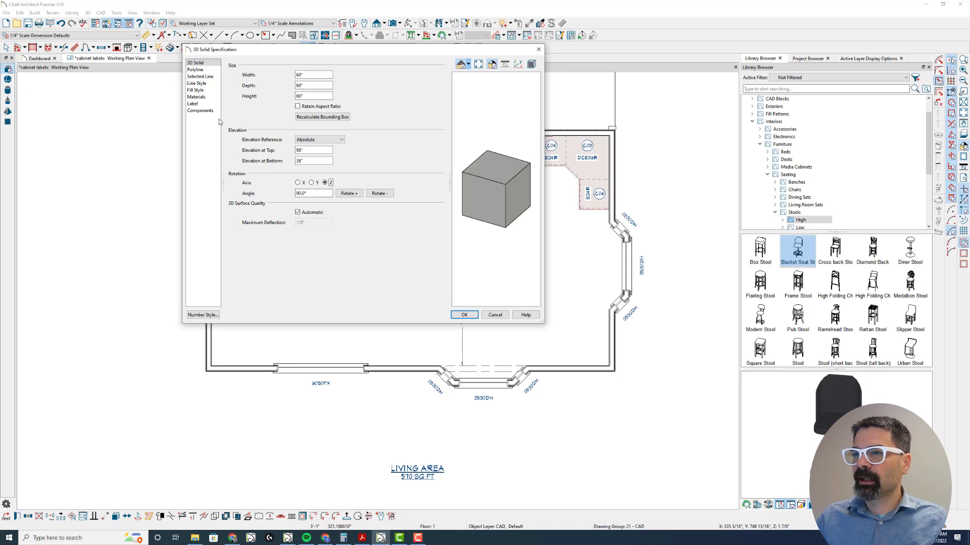
Step: Review the solid's polyline, line style and concrete material panels, then apply the settings
click(195, 69)
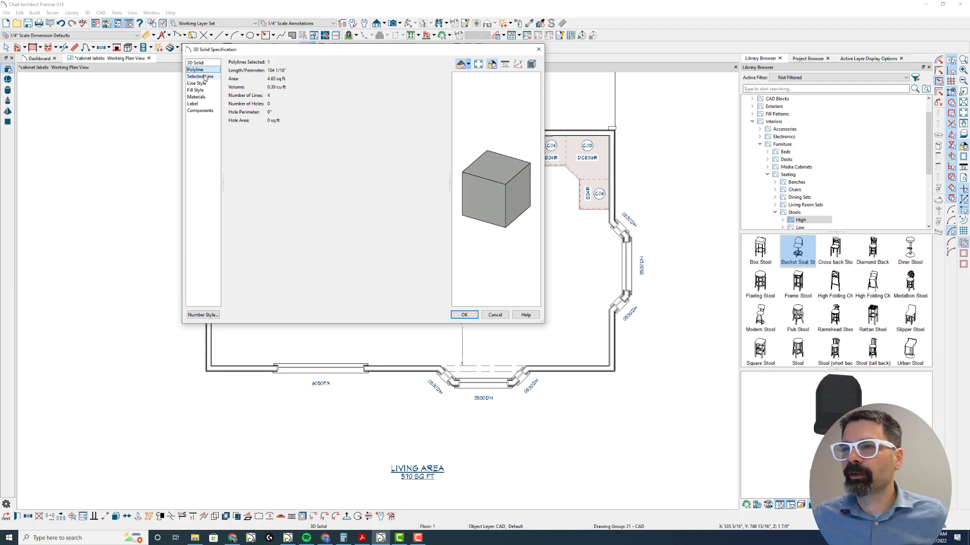
click(196, 82)
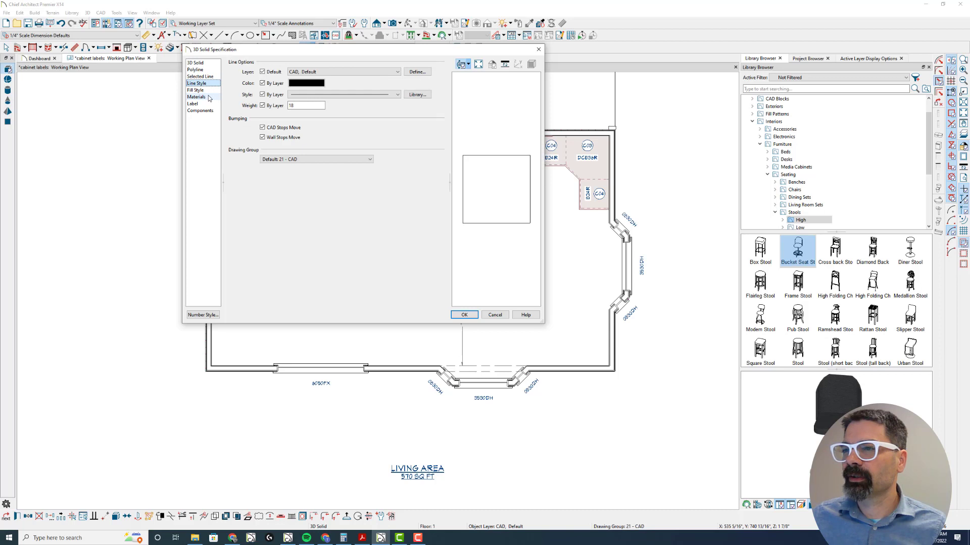
click(195, 97)
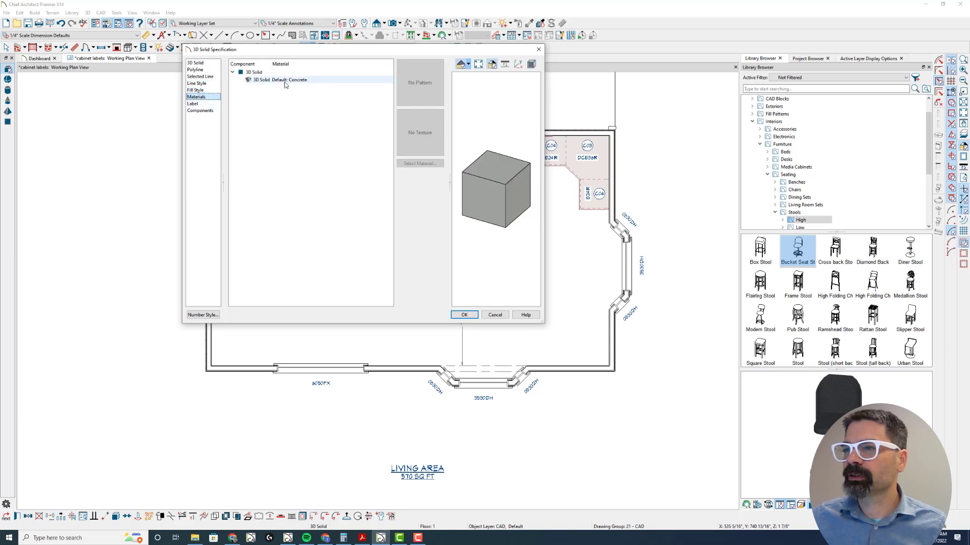
click(192, 103)
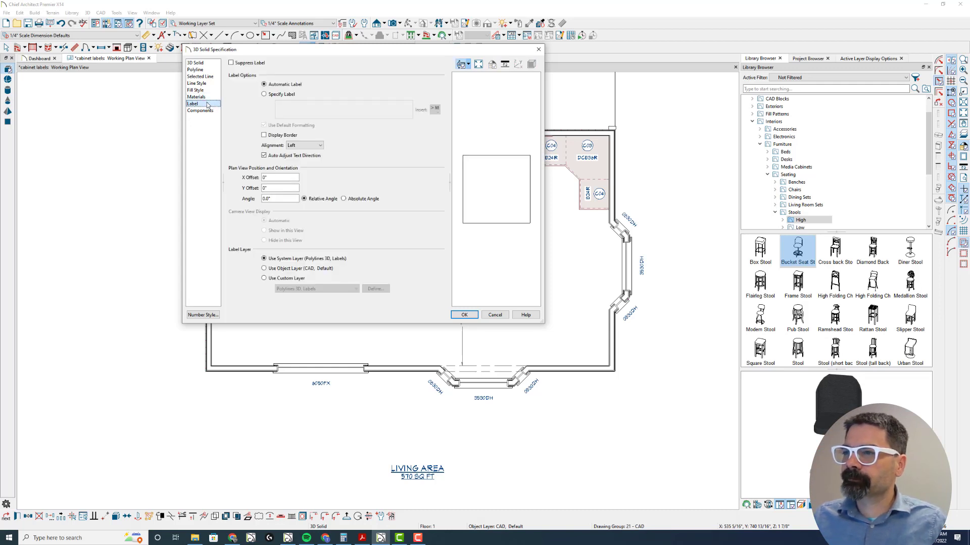
mouse_move(210, 107)
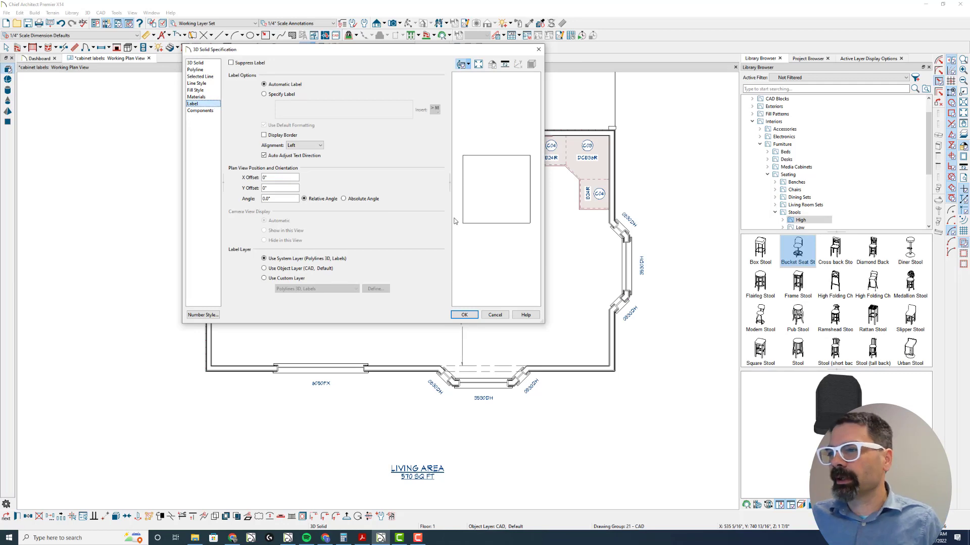
click(463, 315)
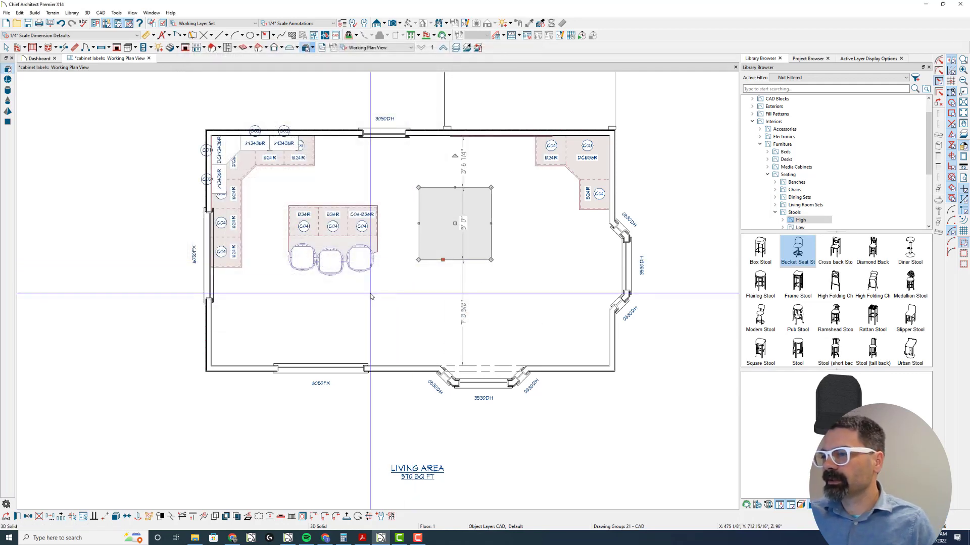
Step: Tile a new elevation beside the plan and lower the cube to just under 3 feet
click(376, 24)
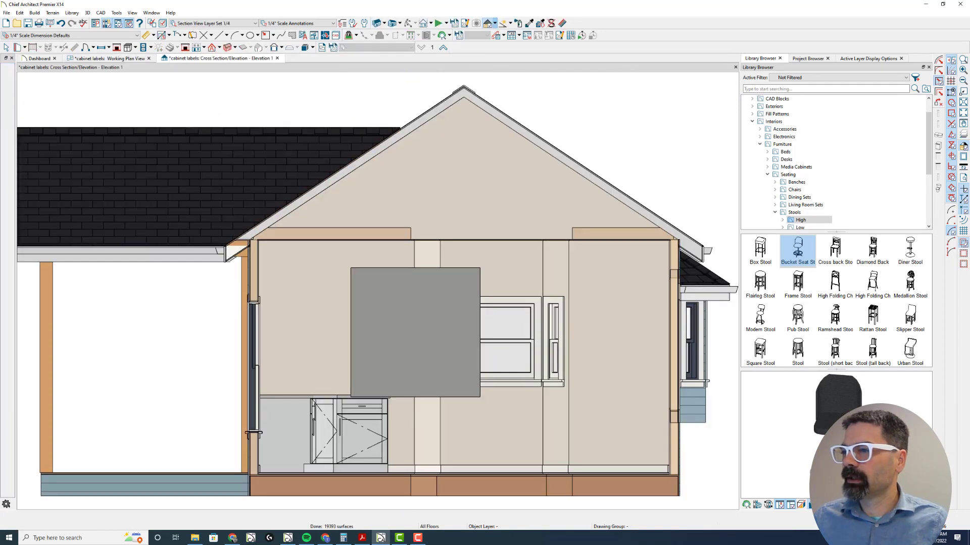
click(413, 330)
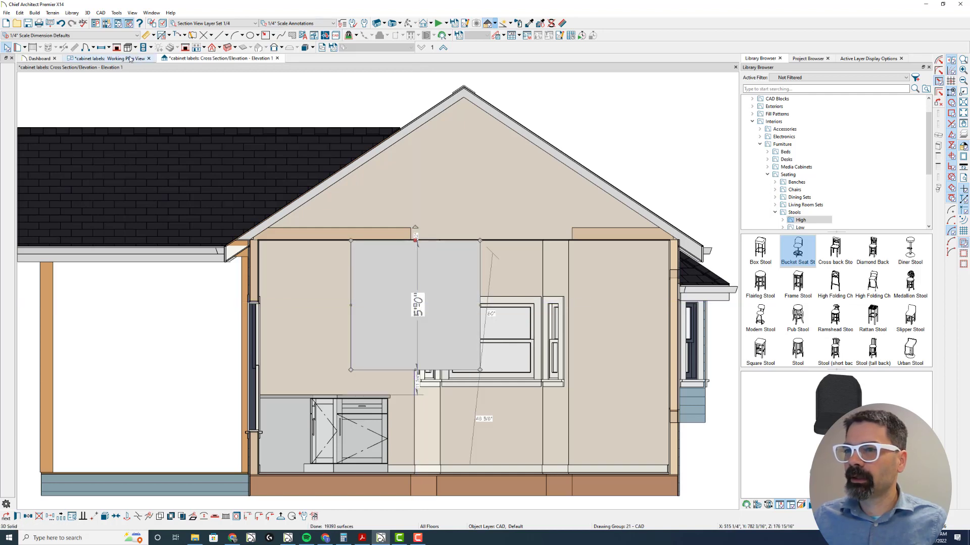
click(111, 58)
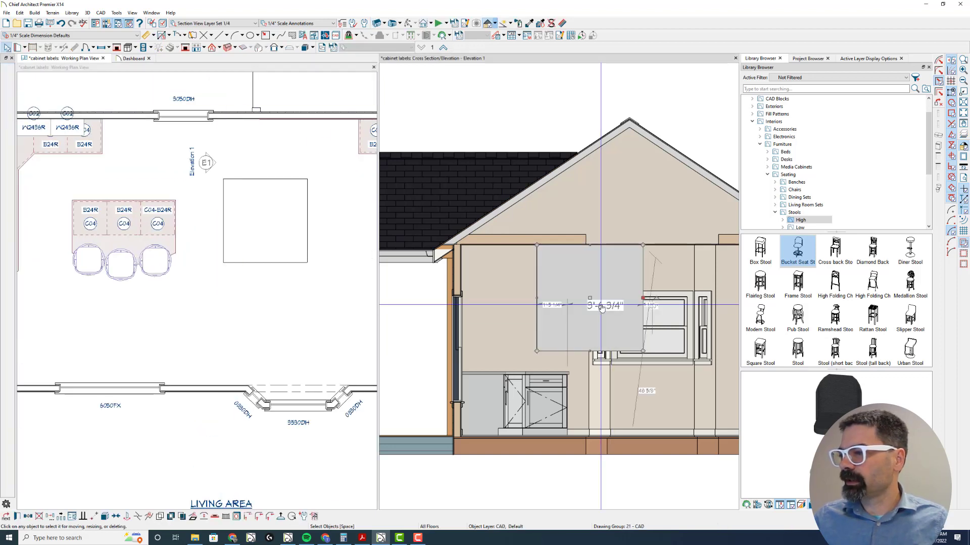
drag(590, 305, 554, 300)
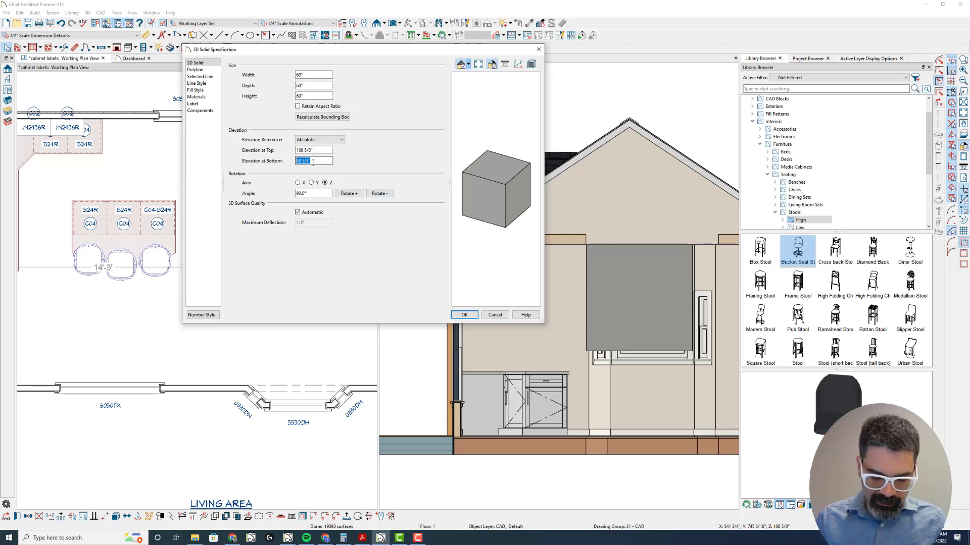
click(463, 315)
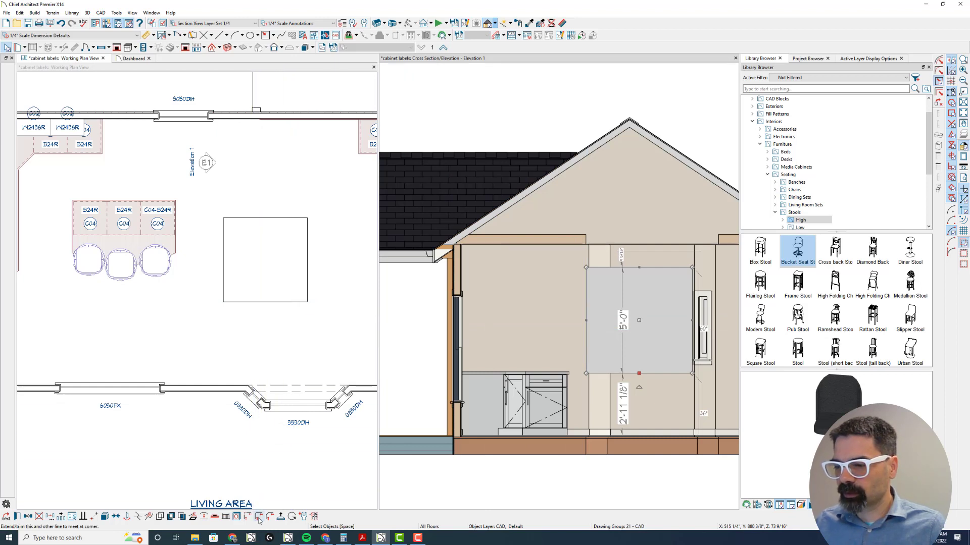
mouse_move(259, 517)
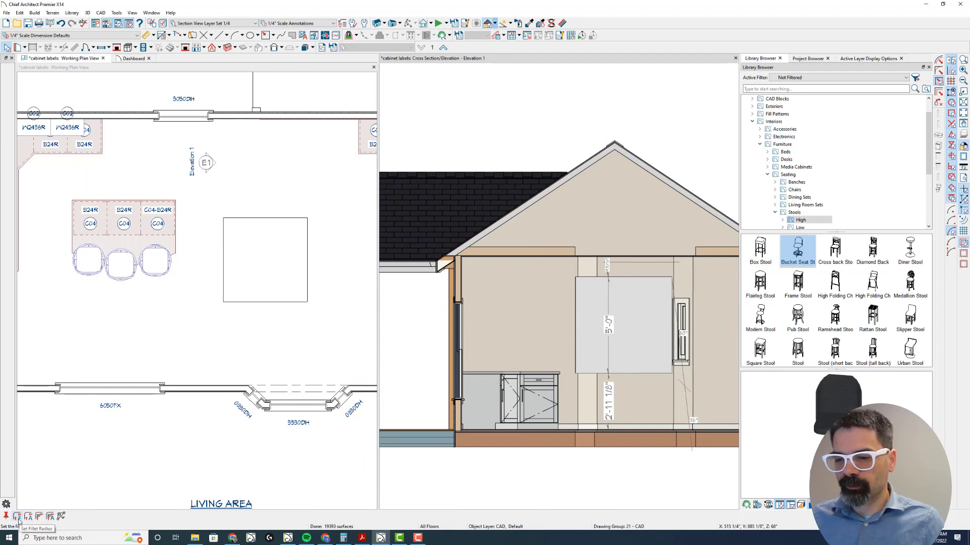
Step: Set the fillet radius for rounding the cube's edges
click(17, 517)
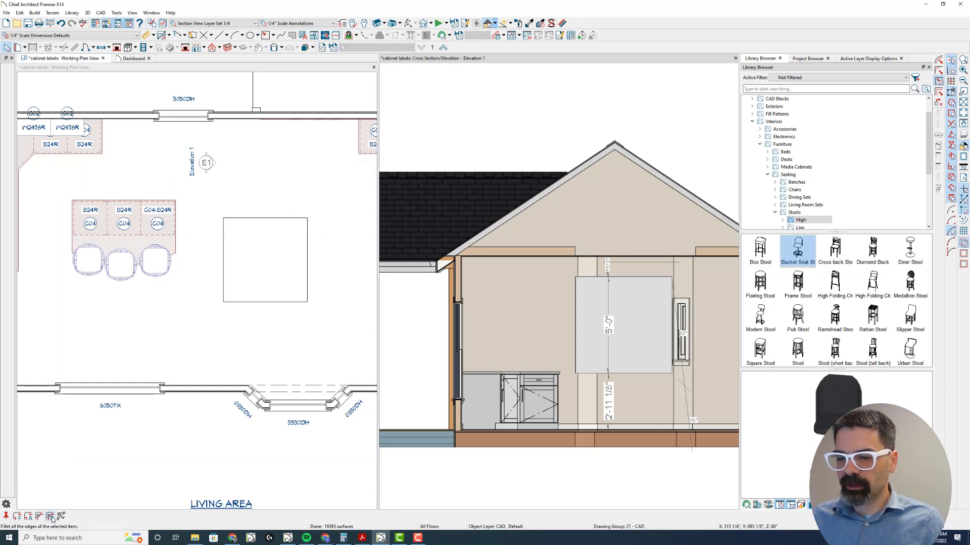
mouse_move(51, 516)
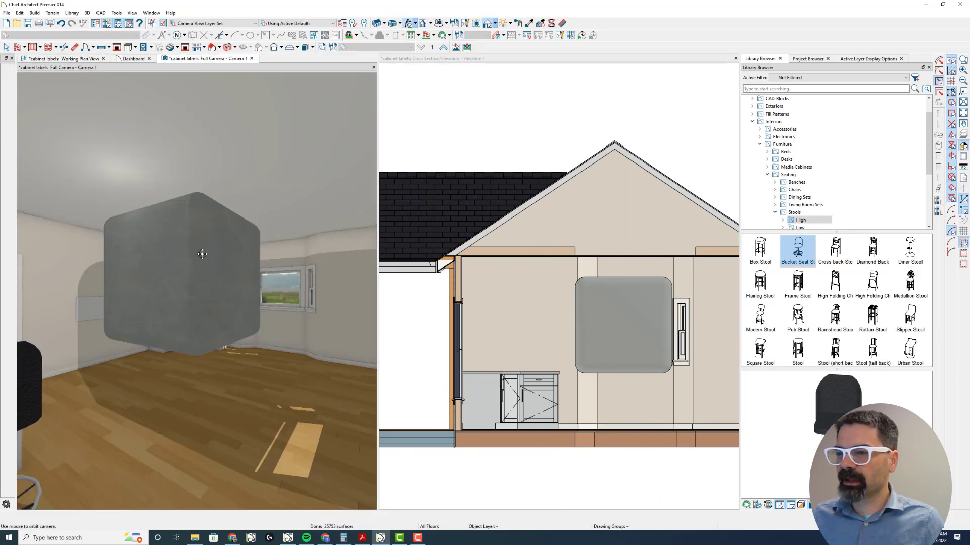
Step: Orbit the 3D camera view to inspect the rounded cube from two angles
drag(202, 254, 249, 194)
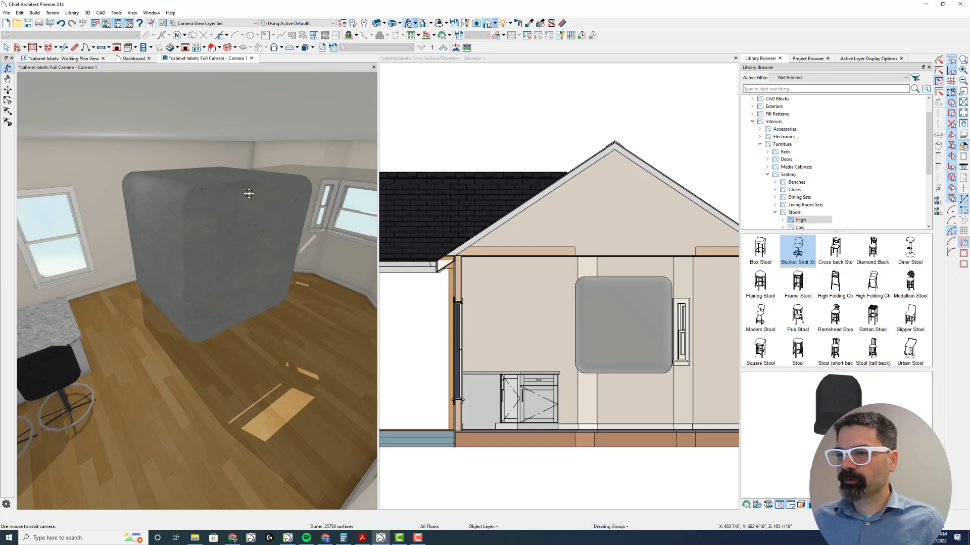
drag(247, 194, 292, 252)
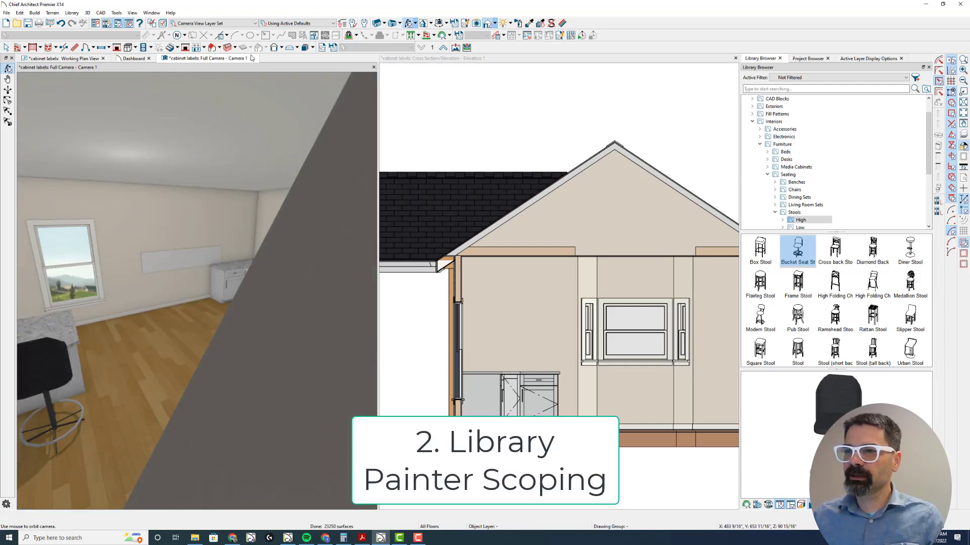
Step: Enlarge the 3D kitchen view and choose the Pub Stool from the high stools
click(62, 58)
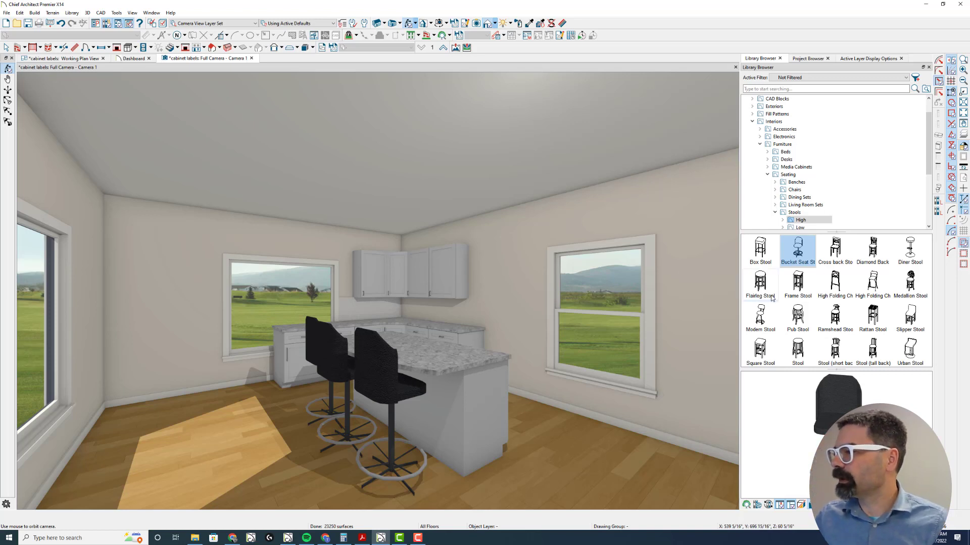
mouse_move(797, 316)
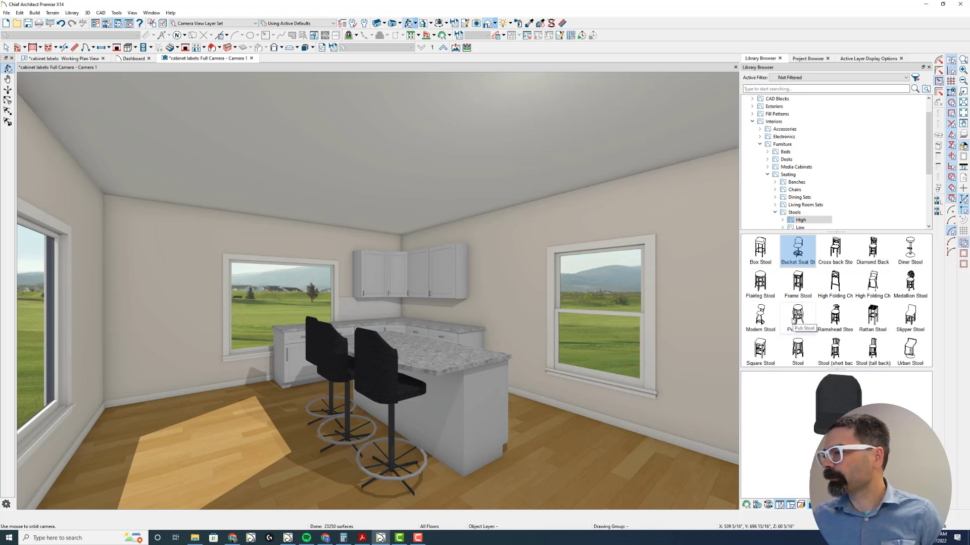
mouse_move(798, 315)
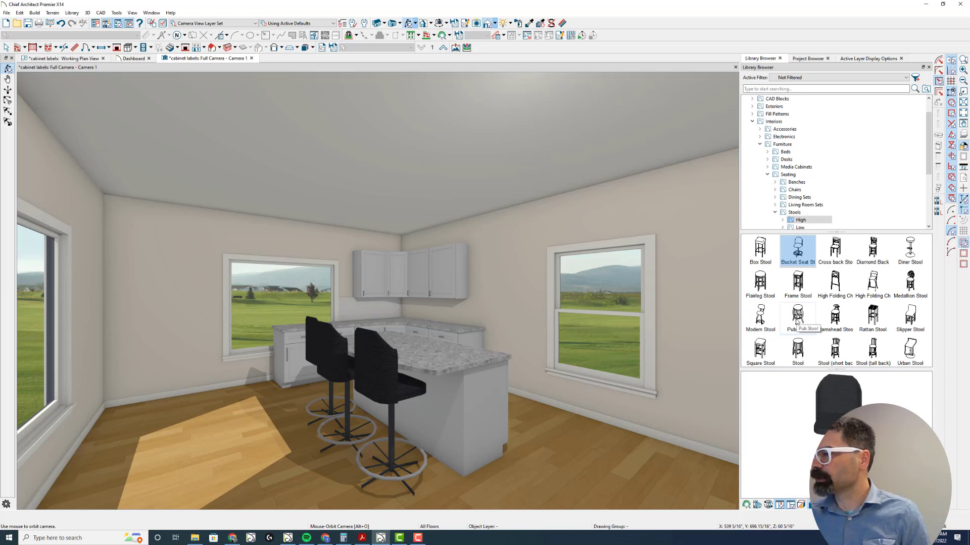
click(797, 317)
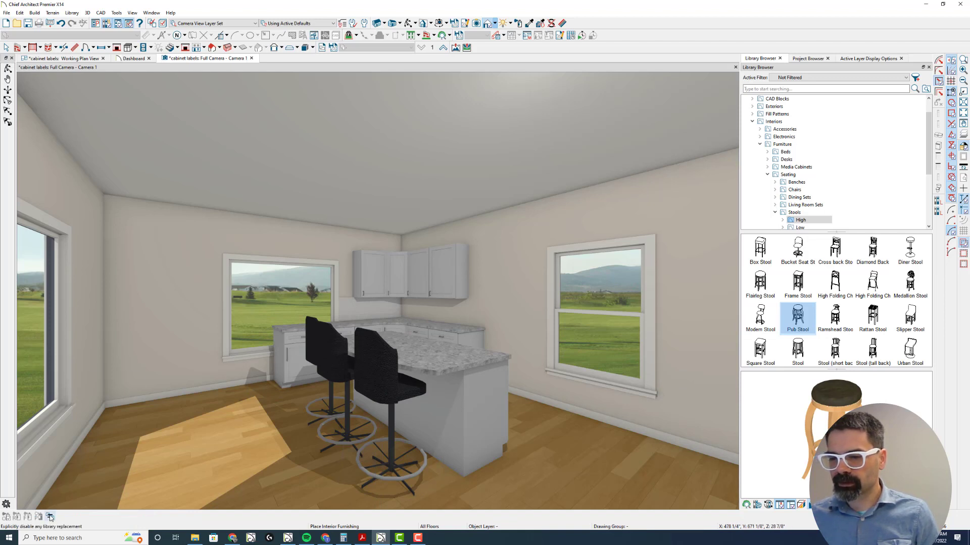
mouse_move(50, 517)
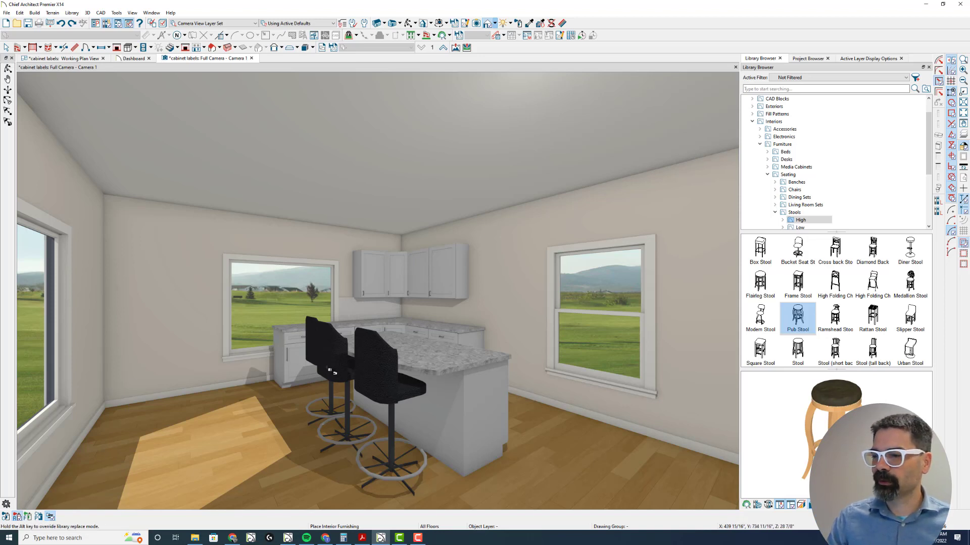
mouse_move(389, 391)
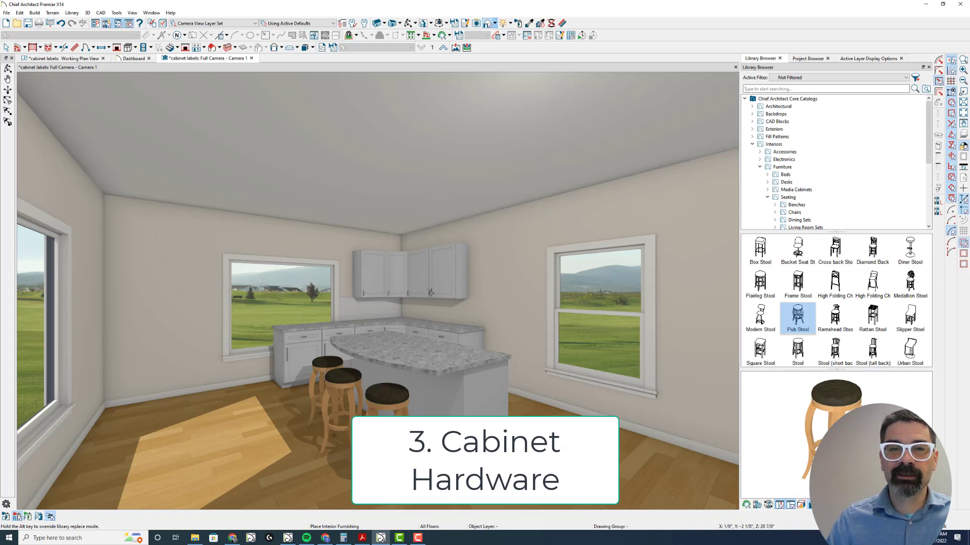
Step: Expand Architectural > Hardware > Cabinet Hardware > Pulls > Bar Pulls to reach CP16 Wave Pull
click(753, 106)
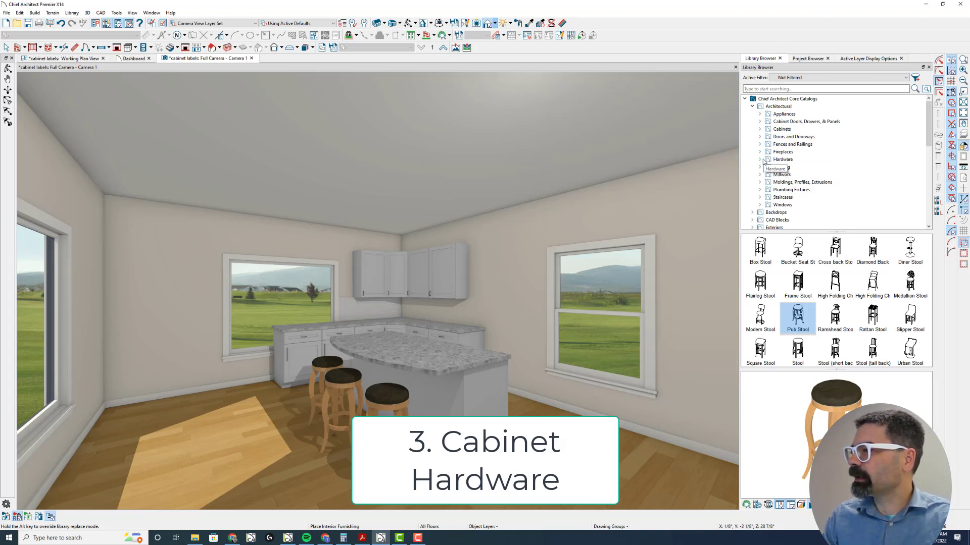
click(760, 159)
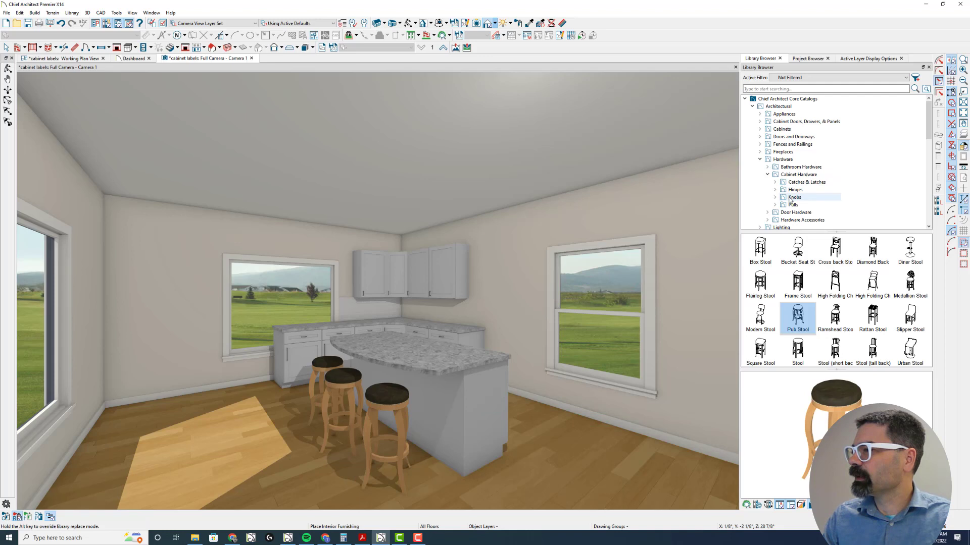
click(792, 205)
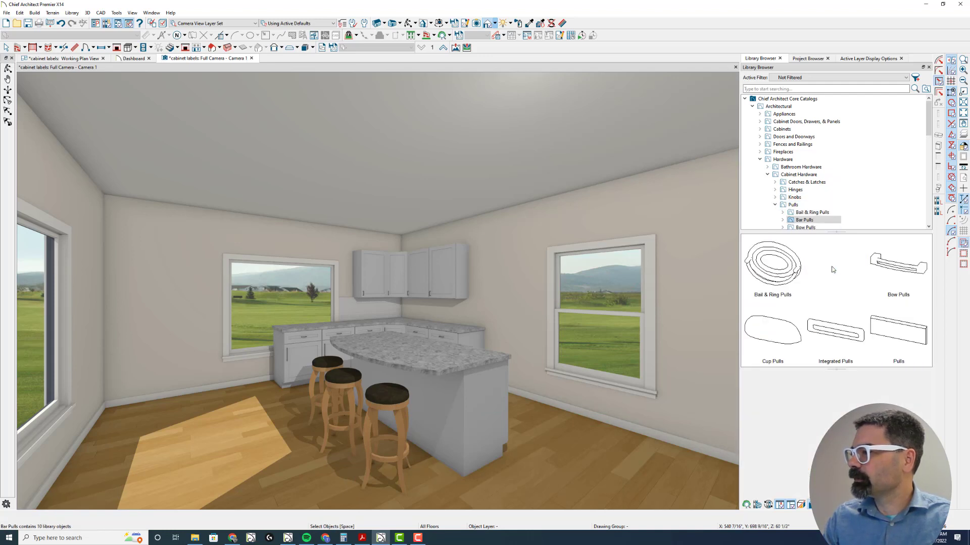
click(804, 220)
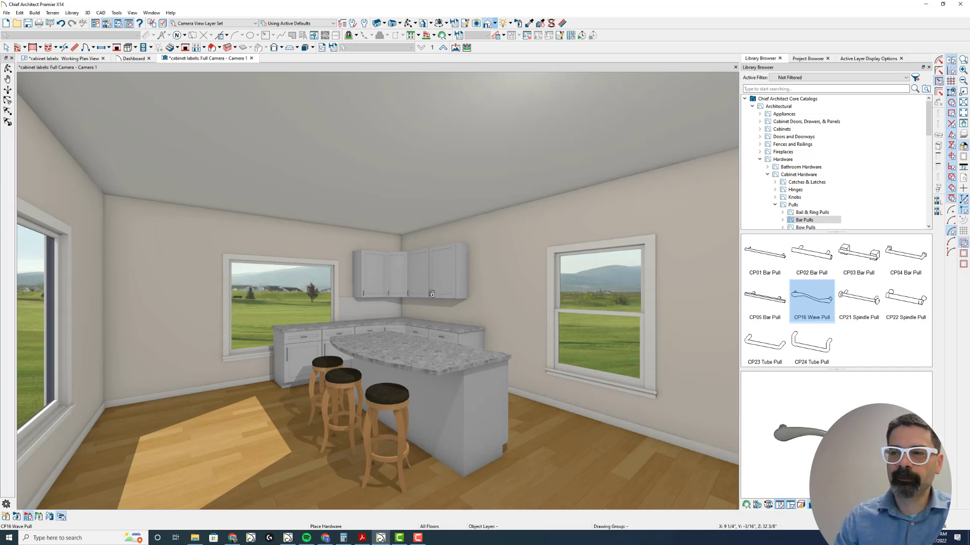
mouse_move(435, 298)
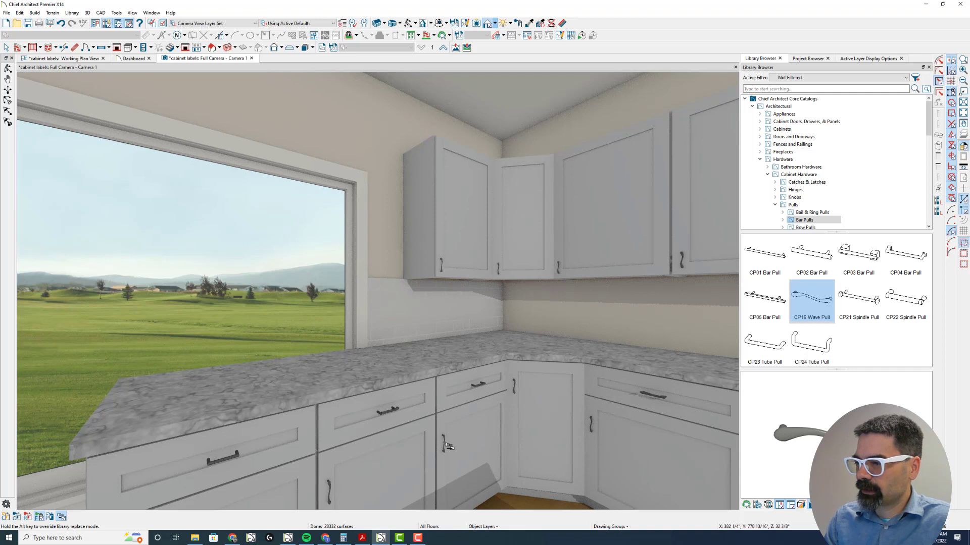
mouse_move(503, 388)
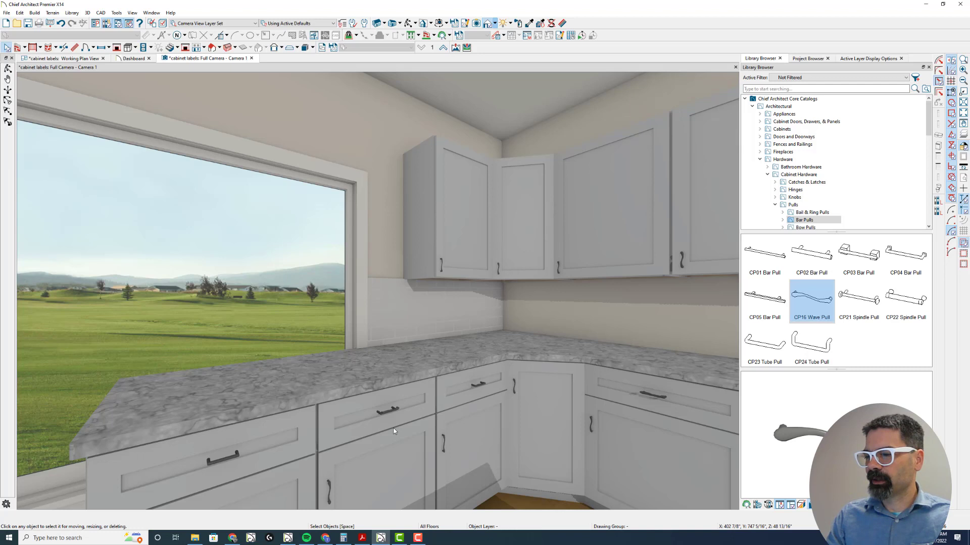
mouse_move(385, 444)
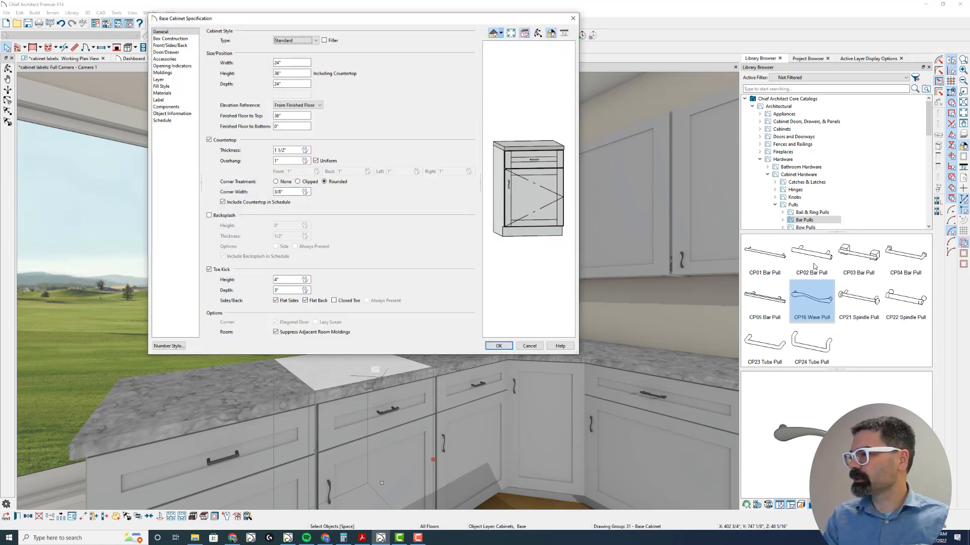
Step: Check the base cabinet's front drawer and Door/Drawer hardware, then close its specification
click(498, 345)
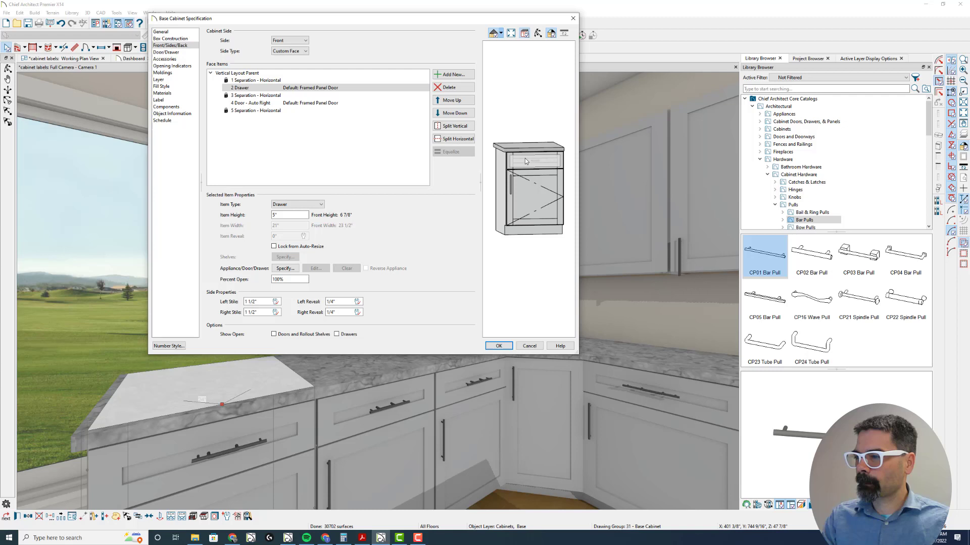
click(241, 88)
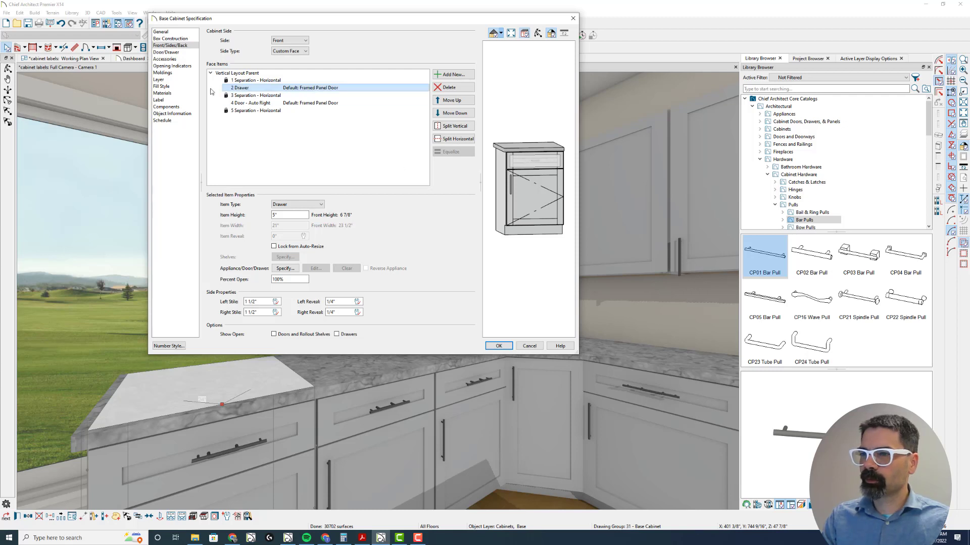
click(166, 52)
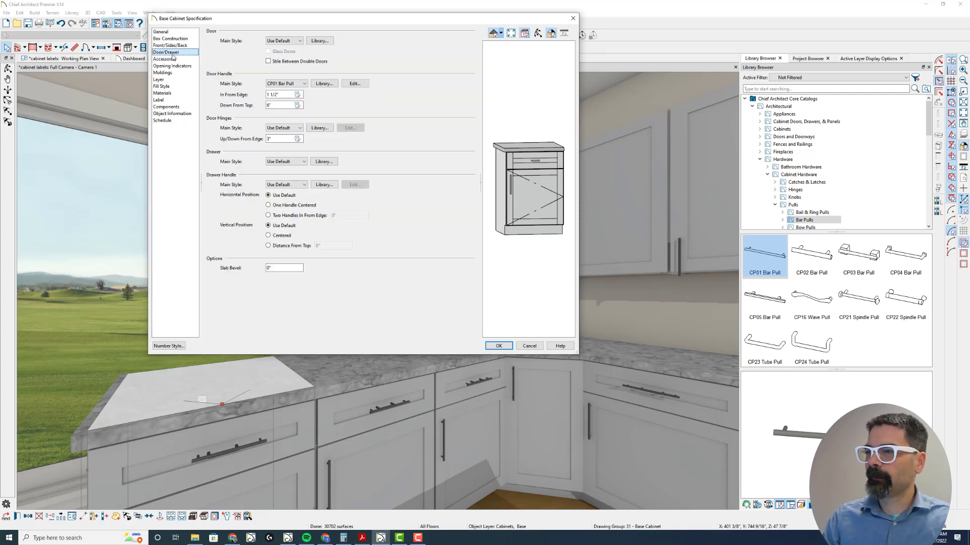
click(498, 345)
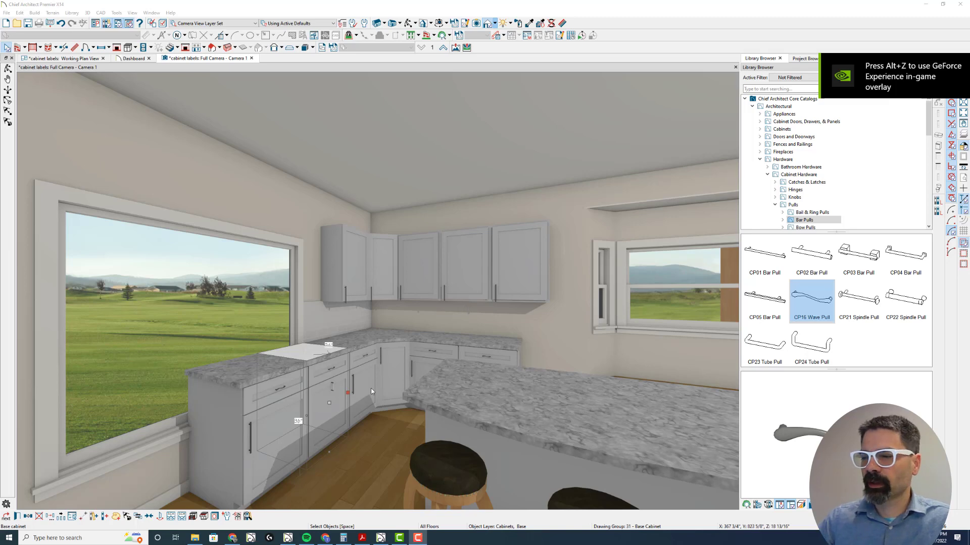
mouse_move(442, 345)
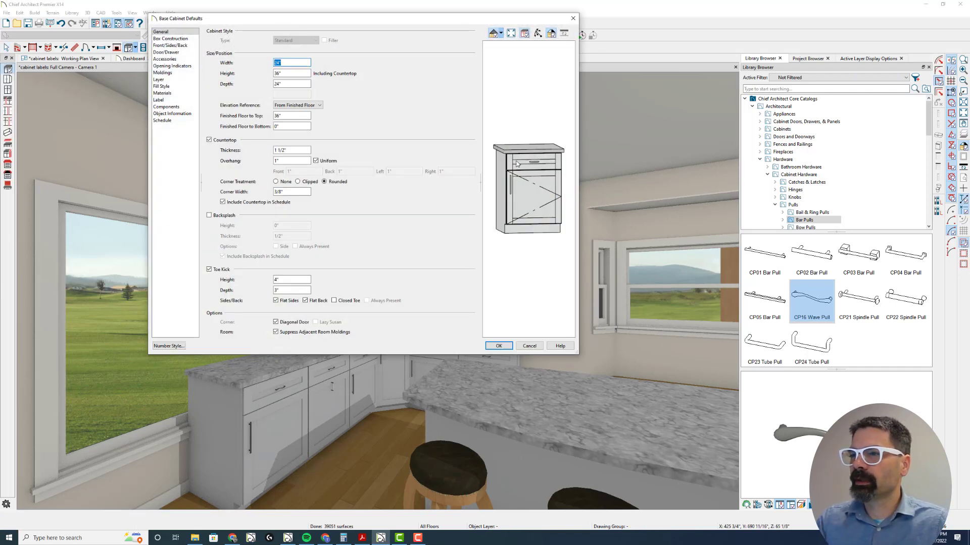
Step: Review the default drawer handle styles, then reopen the cabinet's Front/Sides/Back panel
click(165, 52)
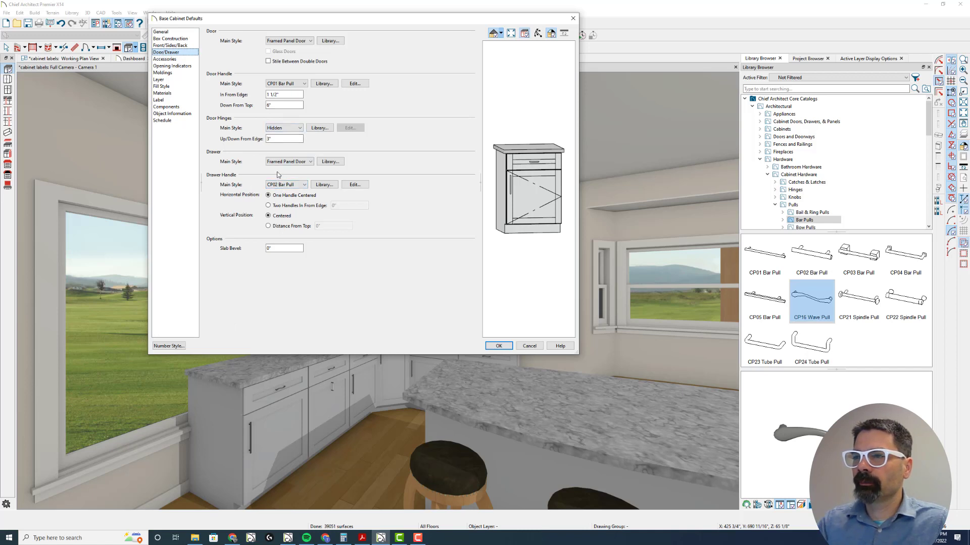
click(303, 184)
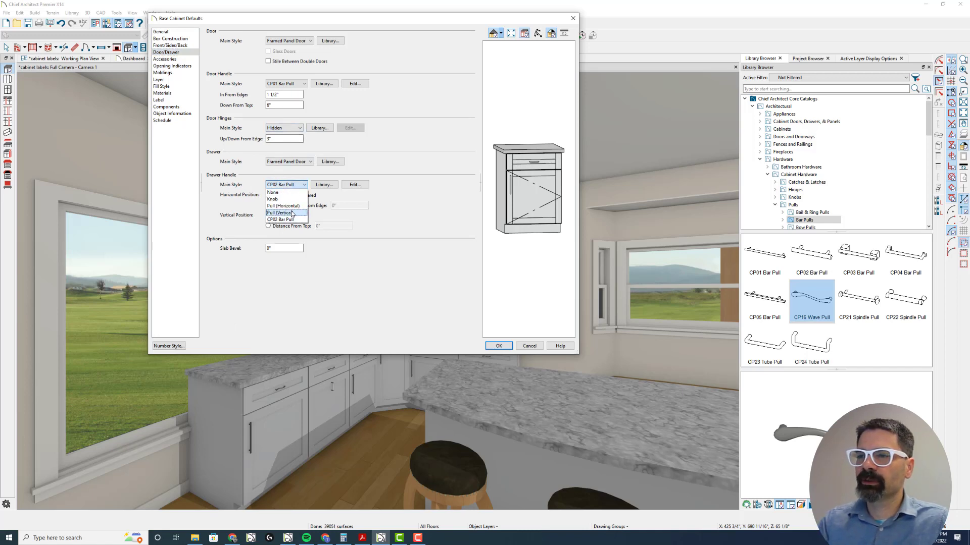
mouse_move(283, 205)
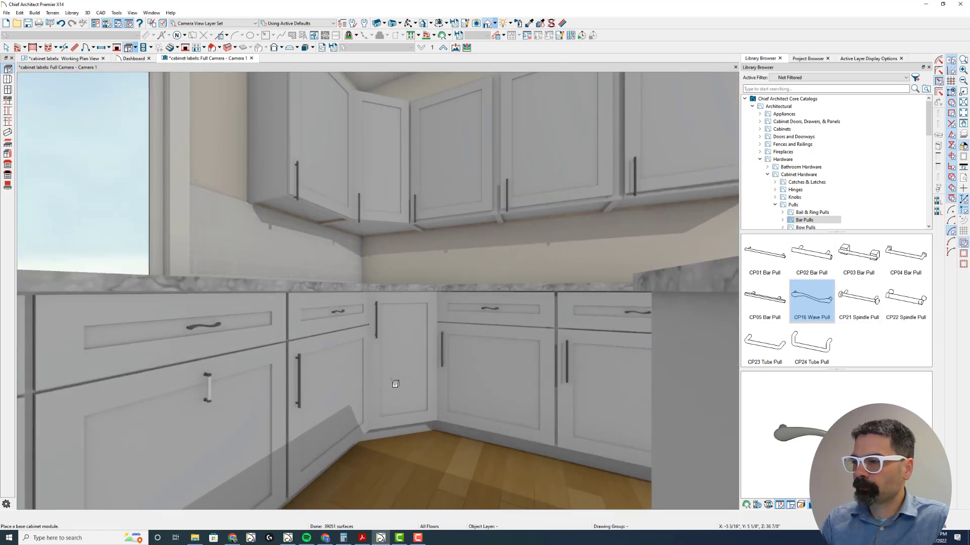
click(810, 254)
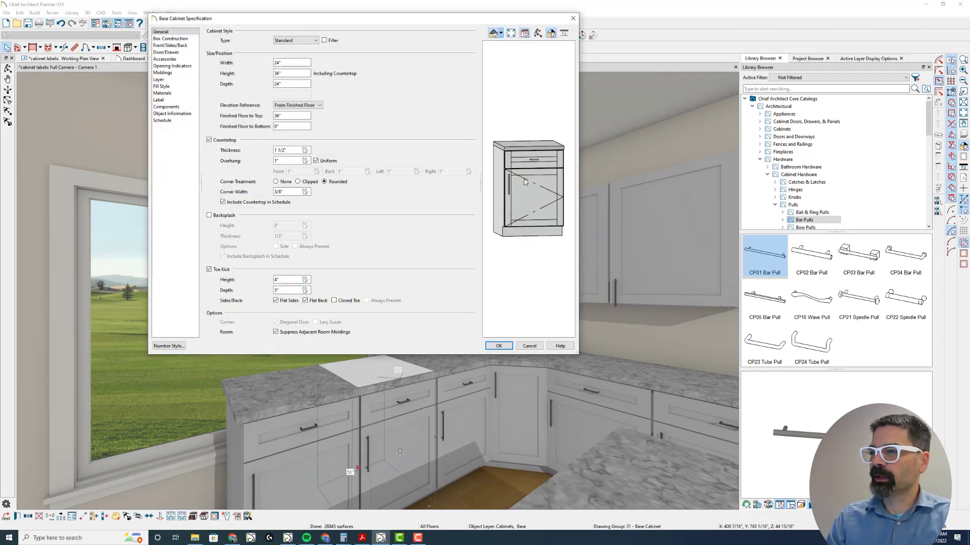
click(170, 45)
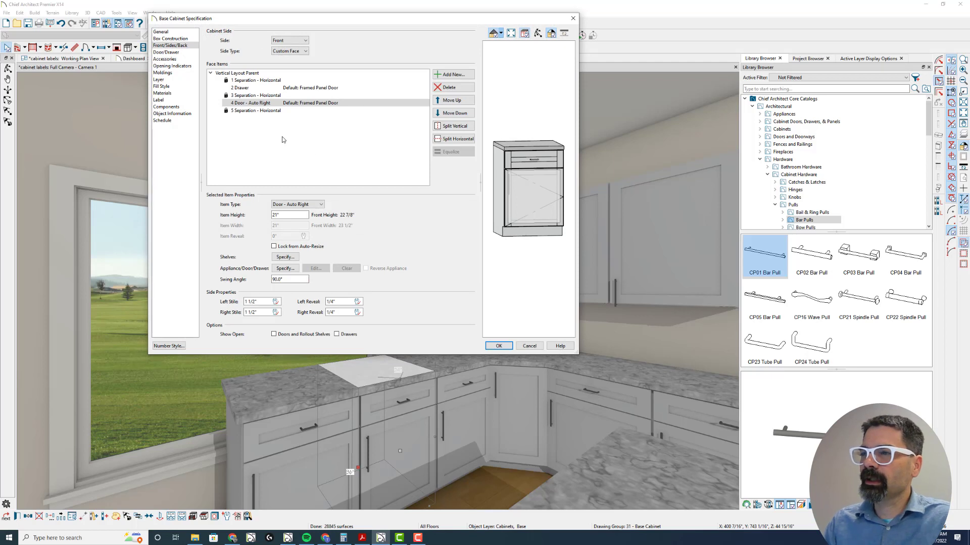
mouse_move(278, 122)
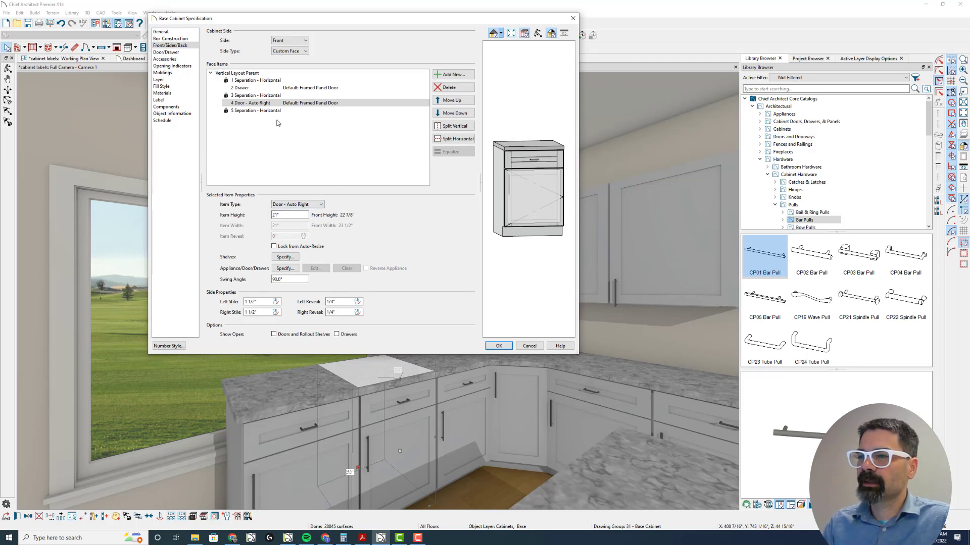
Step: Set the door handle to CP01 Bar Pull and bring up its size and orientation settings
click(166, 52)
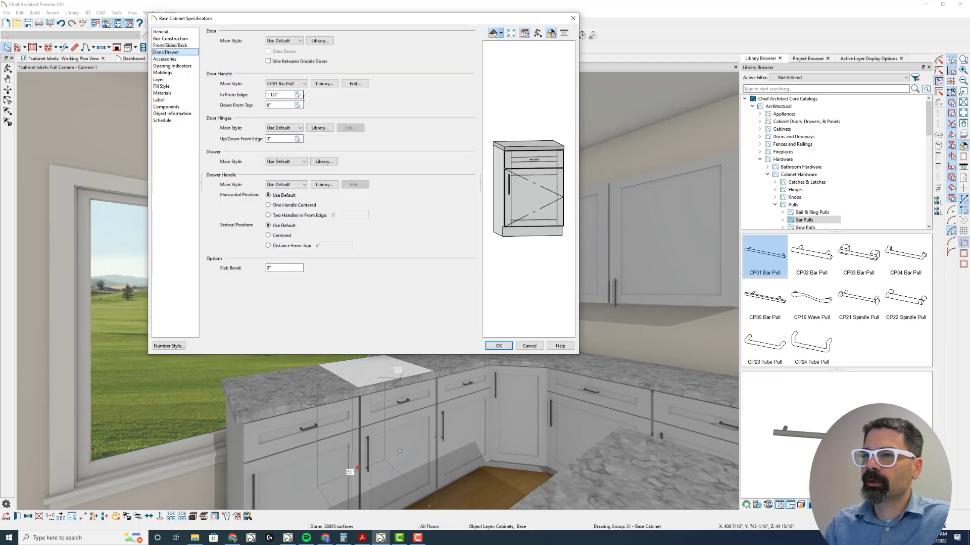
click(285, 83)
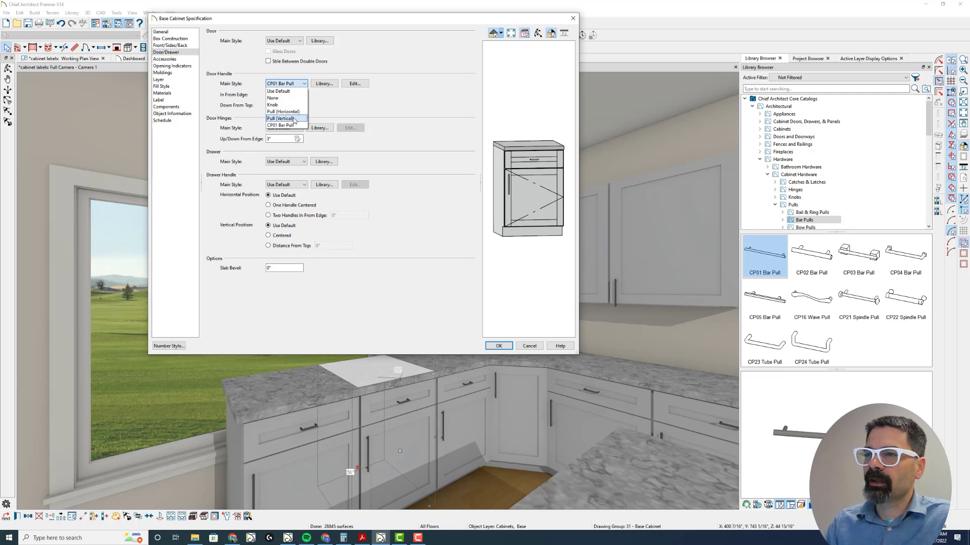
mouse_move(286, 111)
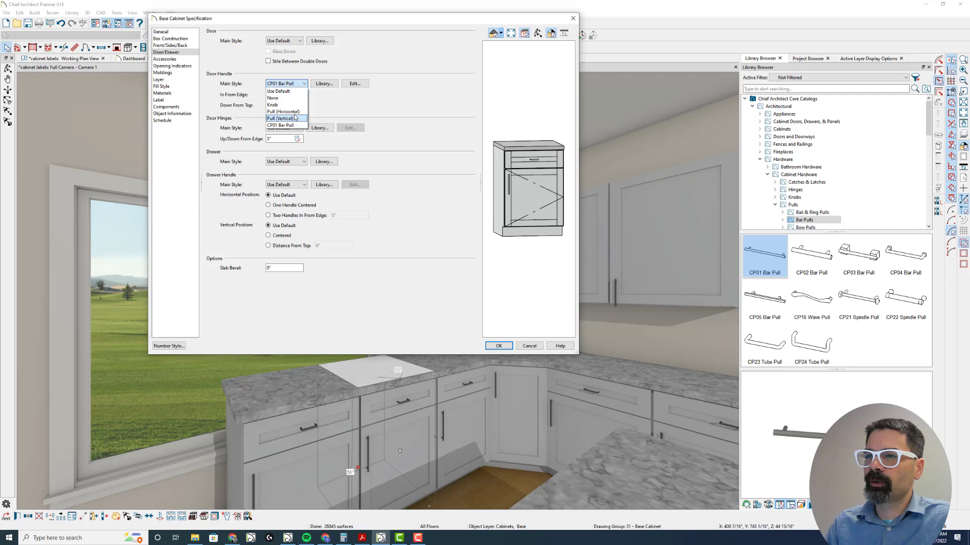
mouse_move(281, 111)
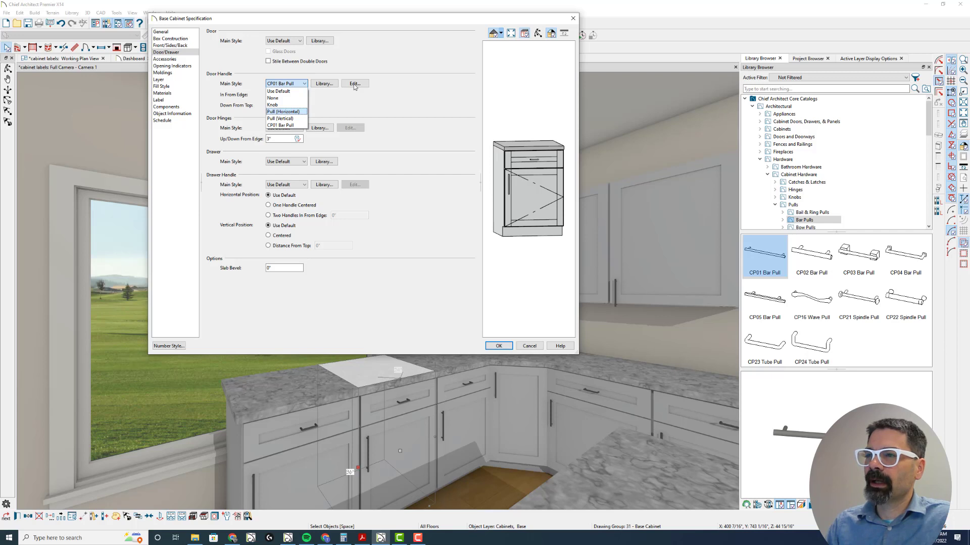
click(354, 84)
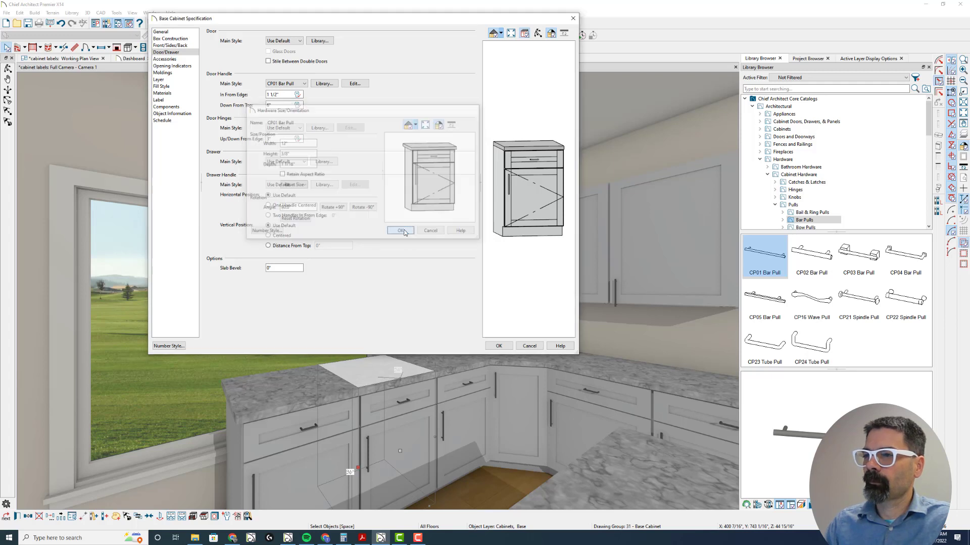
click(399, 230)
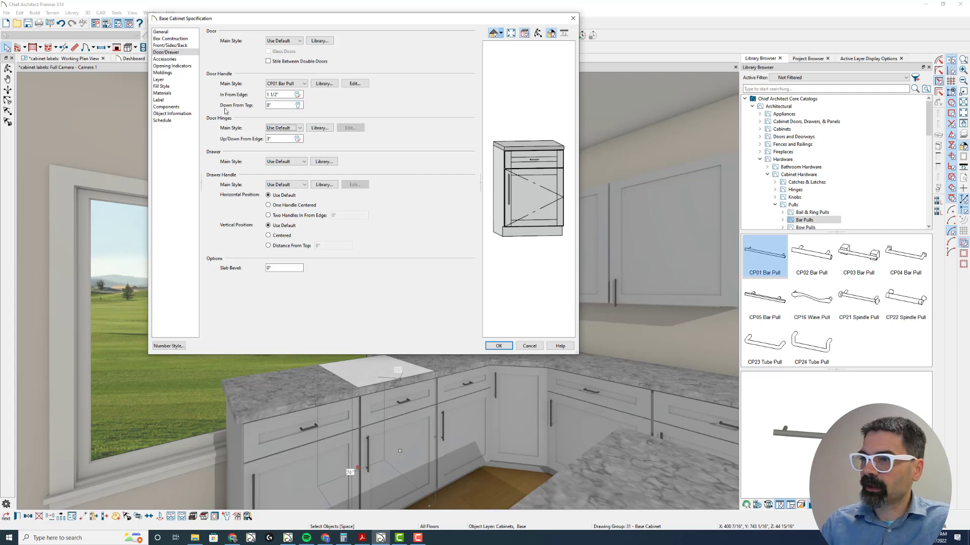
click(355, 83)
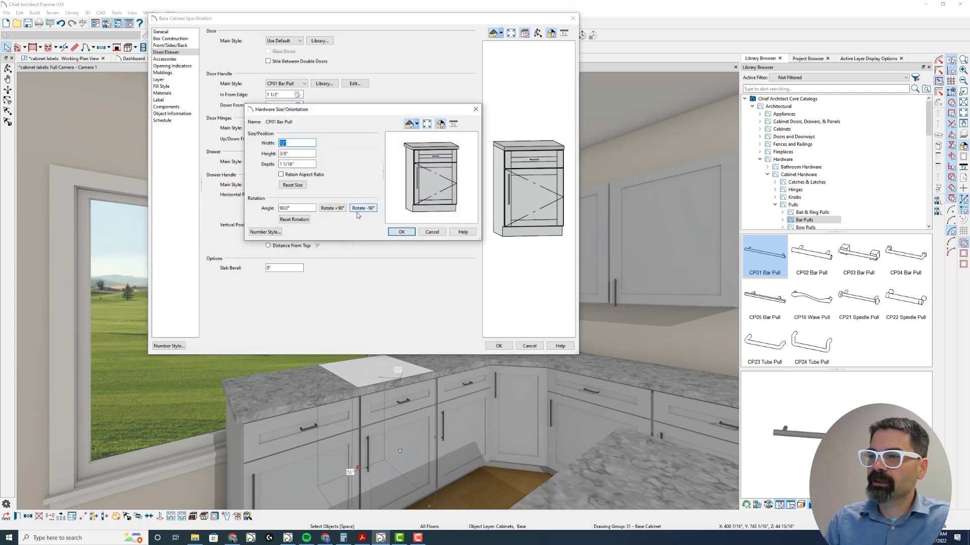
Step: Try rotating the door's bar pull +90° in Hardware Size/Orientation, rechecking the rotation
click(332, 207)
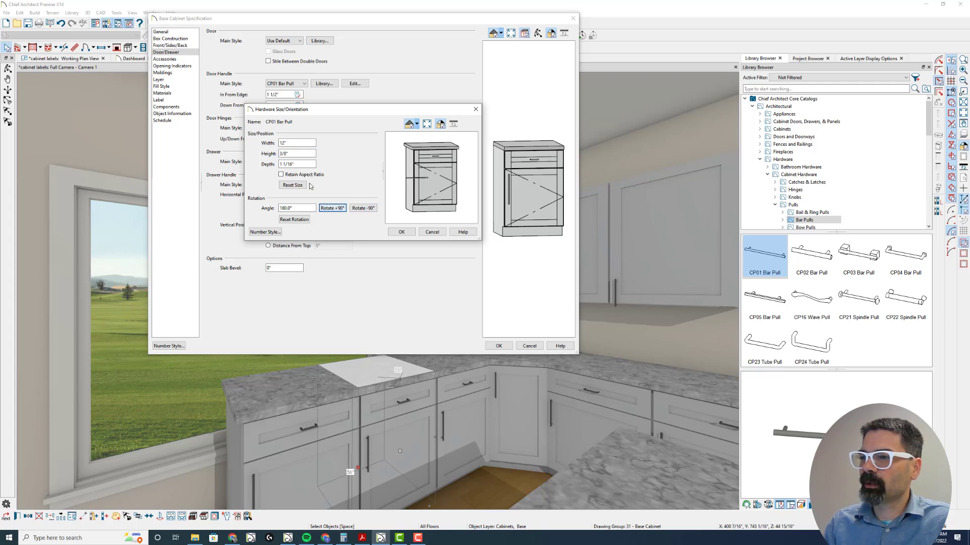
click(400, 231)
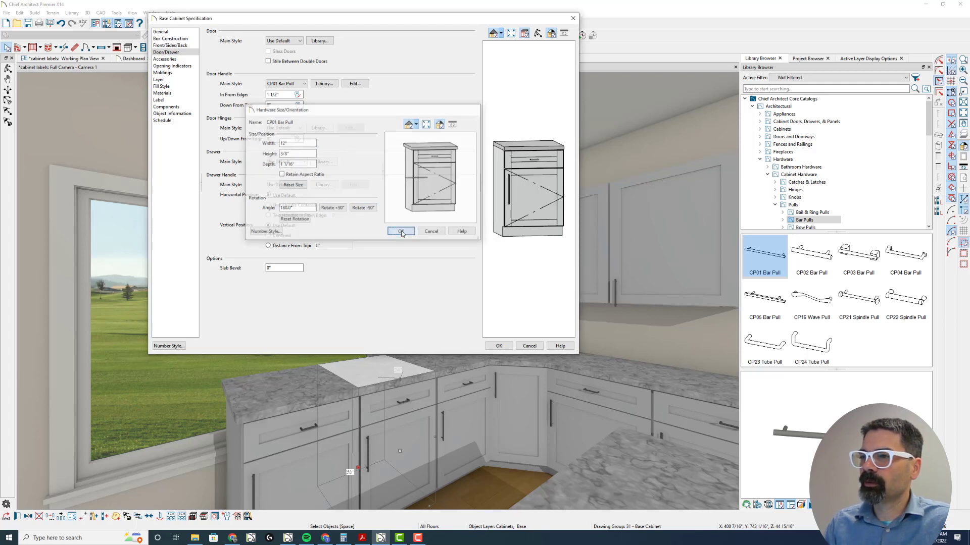
click(401, 231)
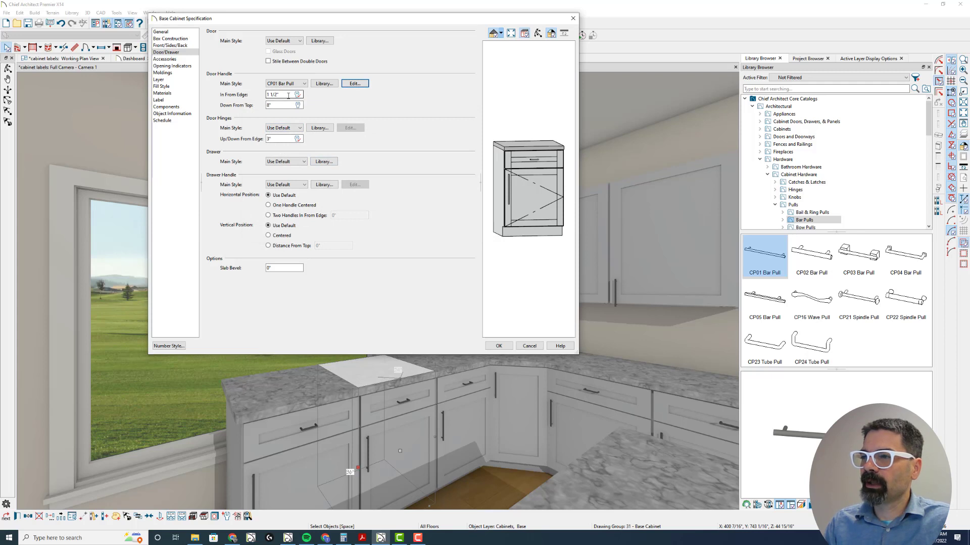
click(354, 83)
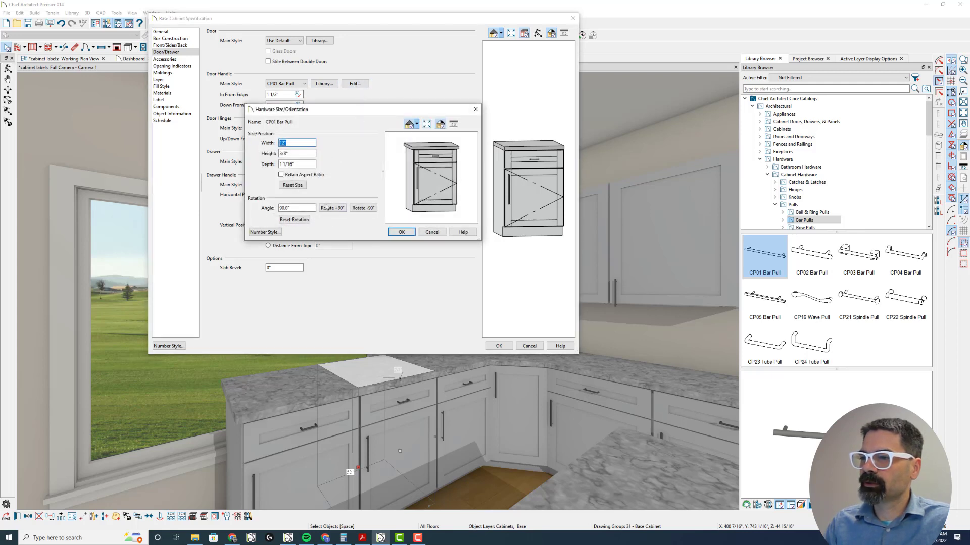
click(333, 207)
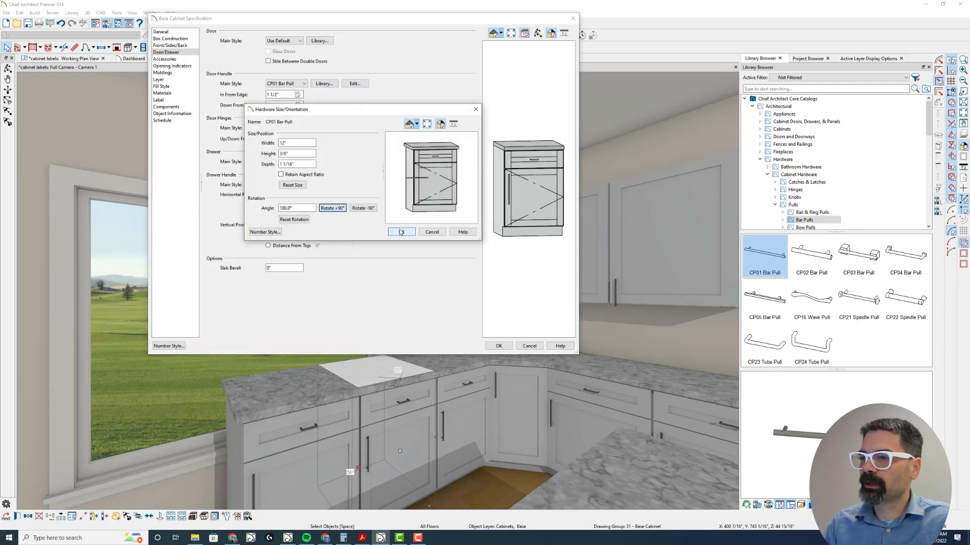
click(401, 232)
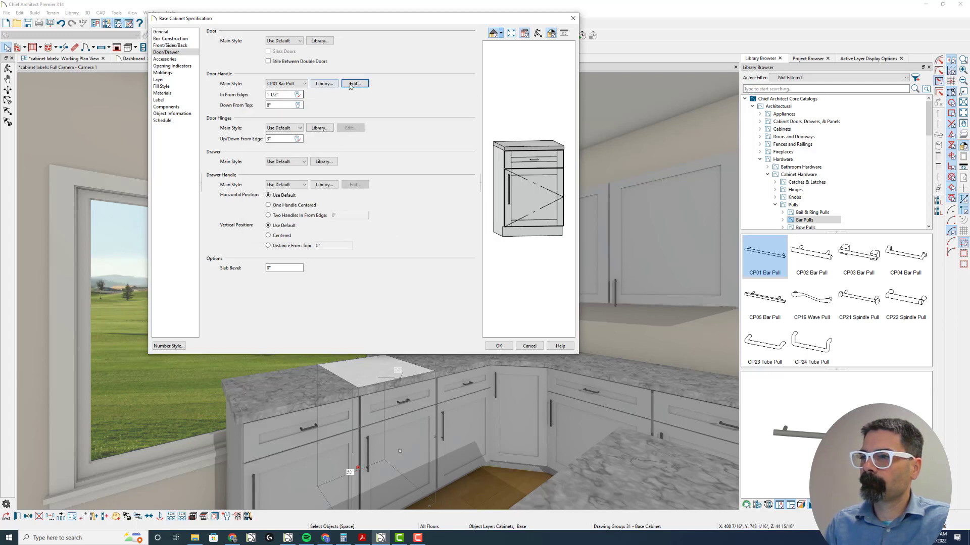
click(353, 84)
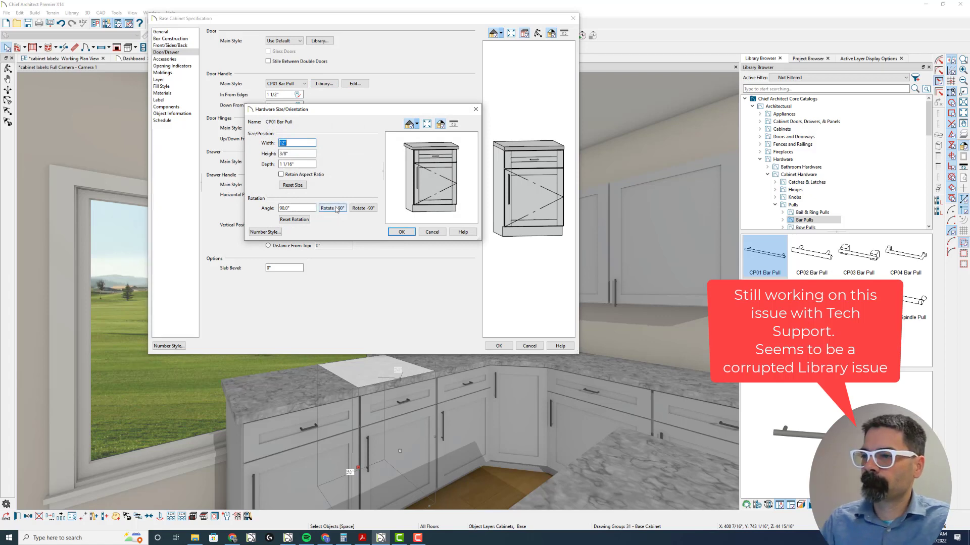
click(333, 208)
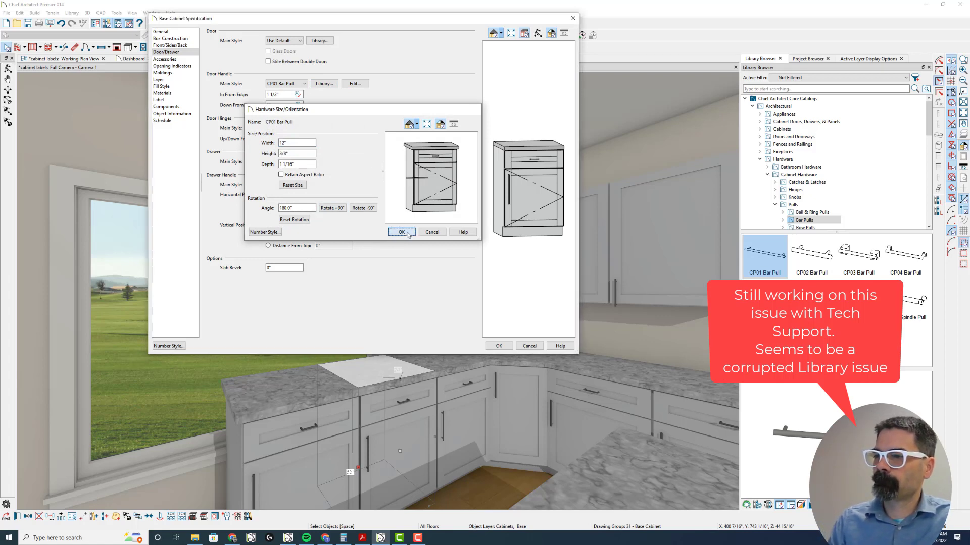
click(400, 232)
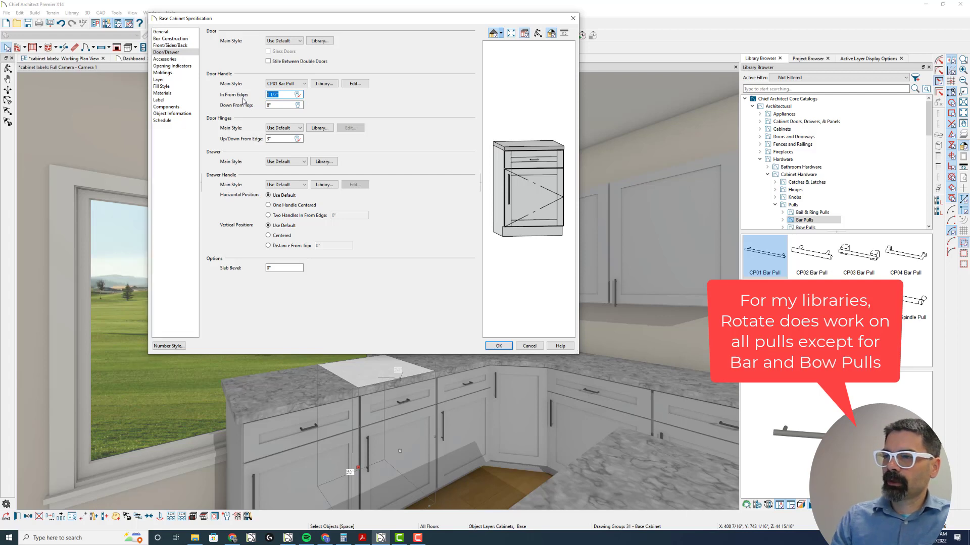
Step: Set the bar pull 12" in from the edge, check the door's pull settings, and close
text(12)
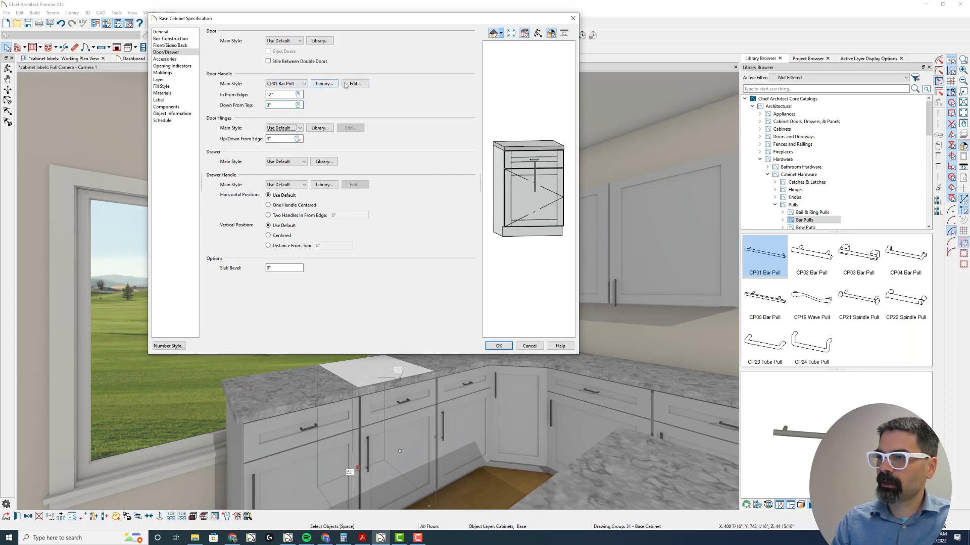
click(354, 83)
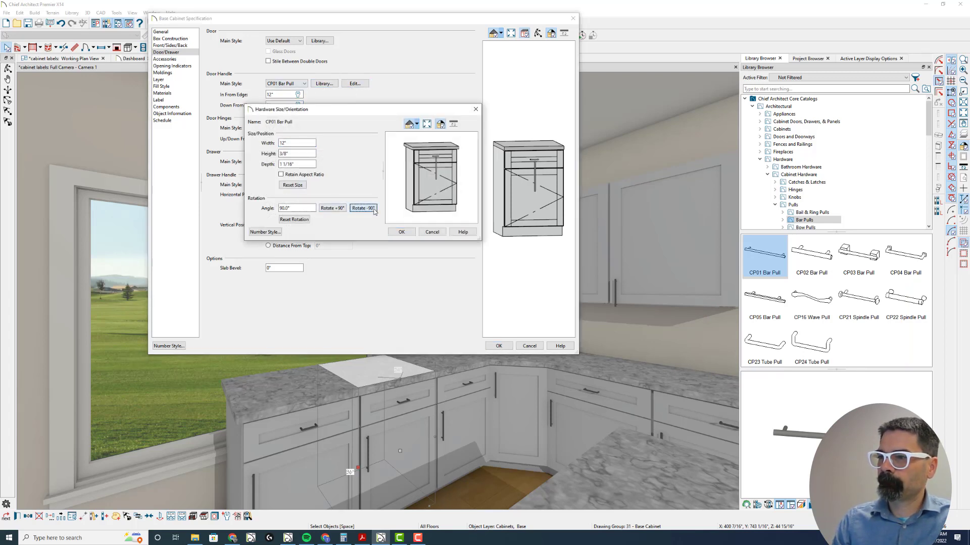
click(401, 232)
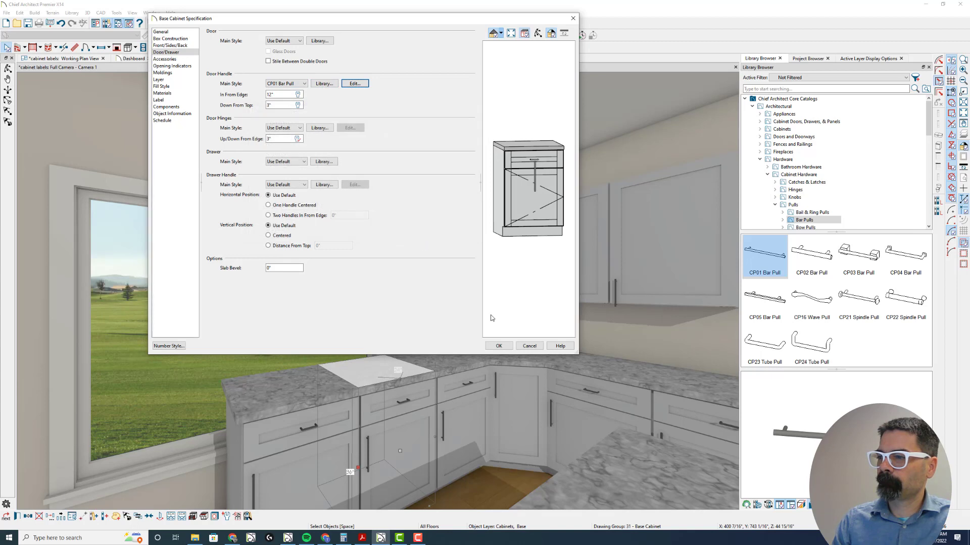
click(498, 345)
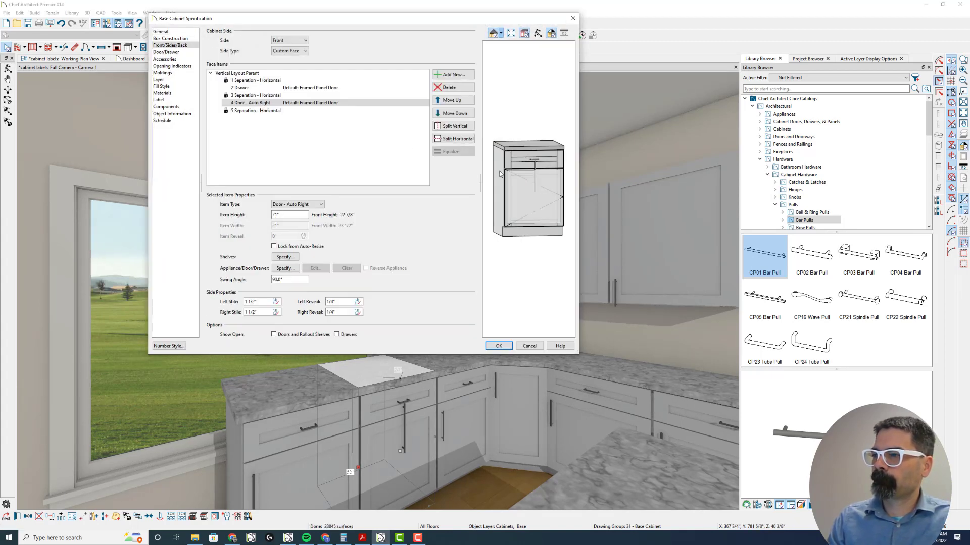
click(289, 279)
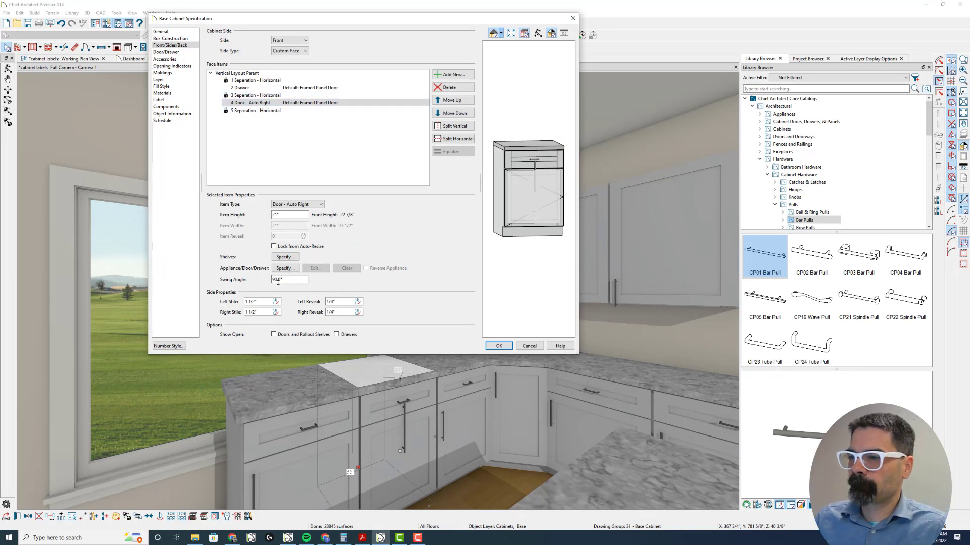
click(285, 268)
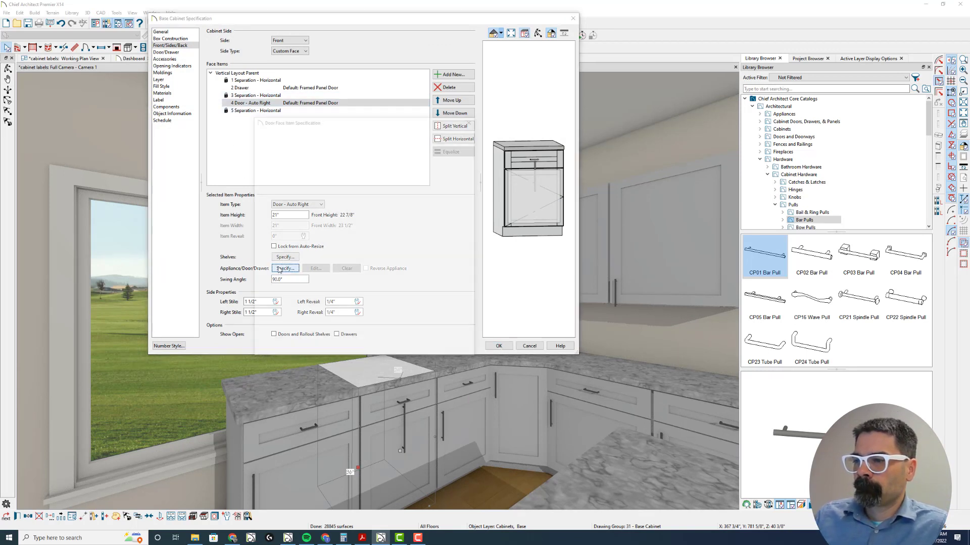
click(285, 269)
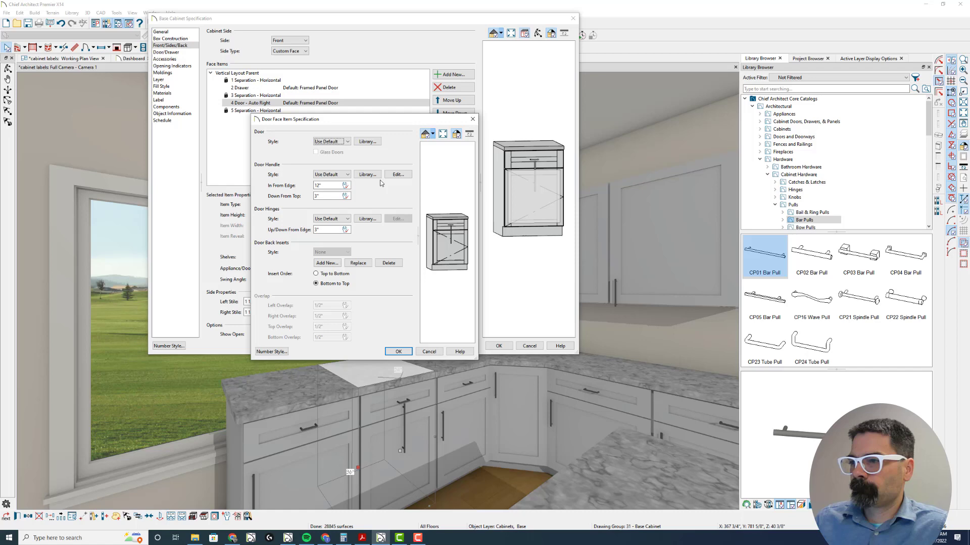
click(397, 174)
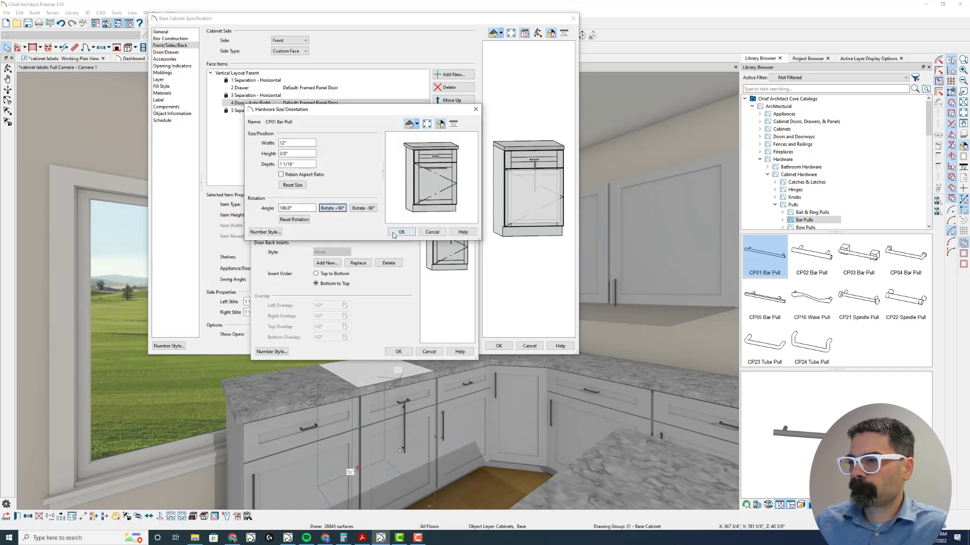
click(399, 231)
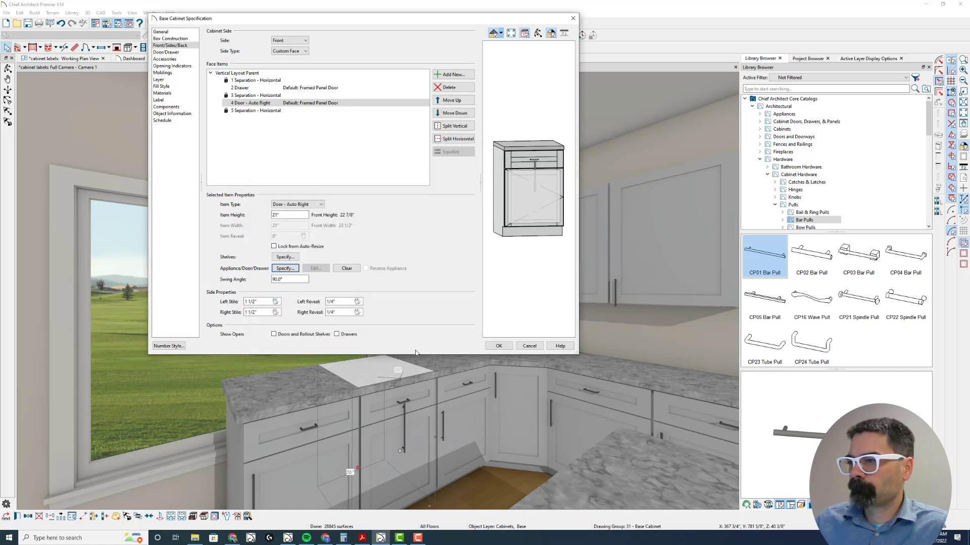
click(499, 345)
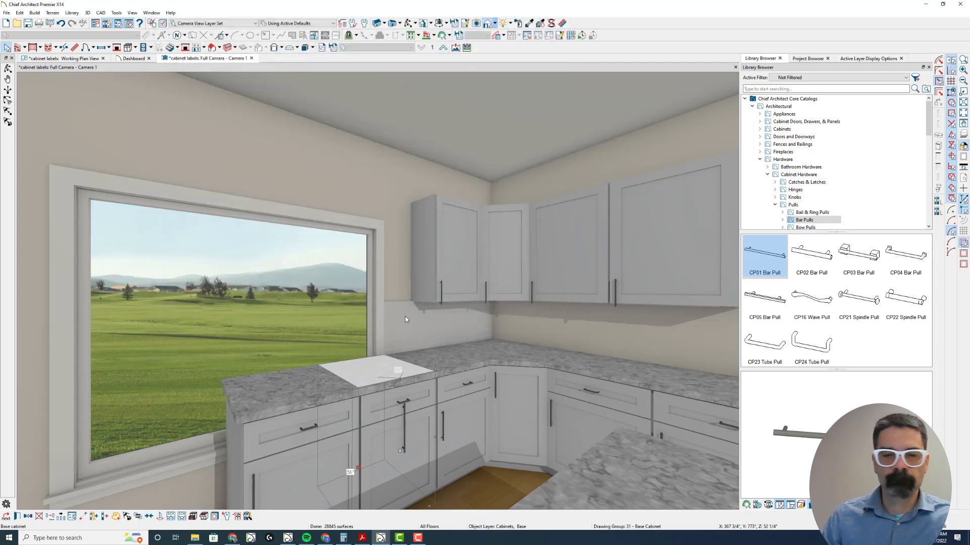
mouse_move(478, 293)
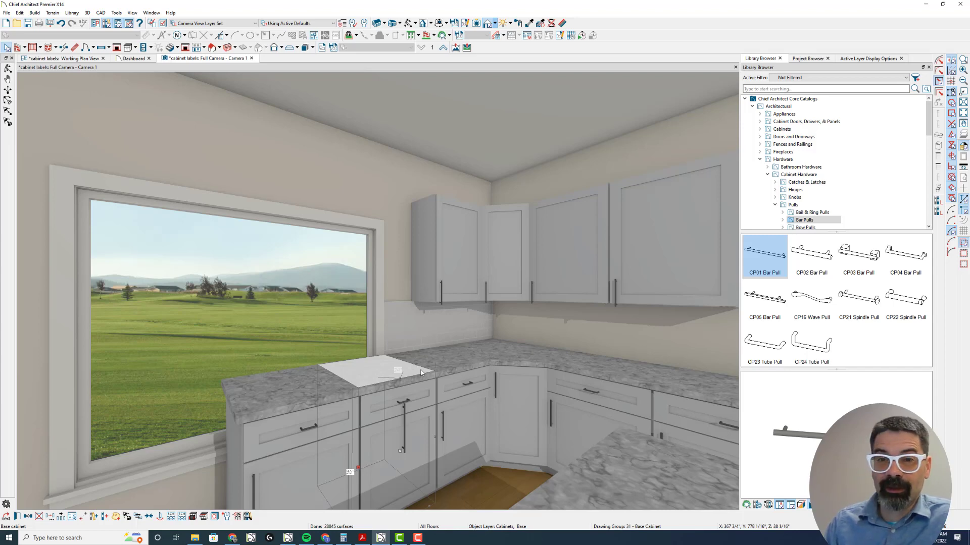
mouse_move(421, 418)
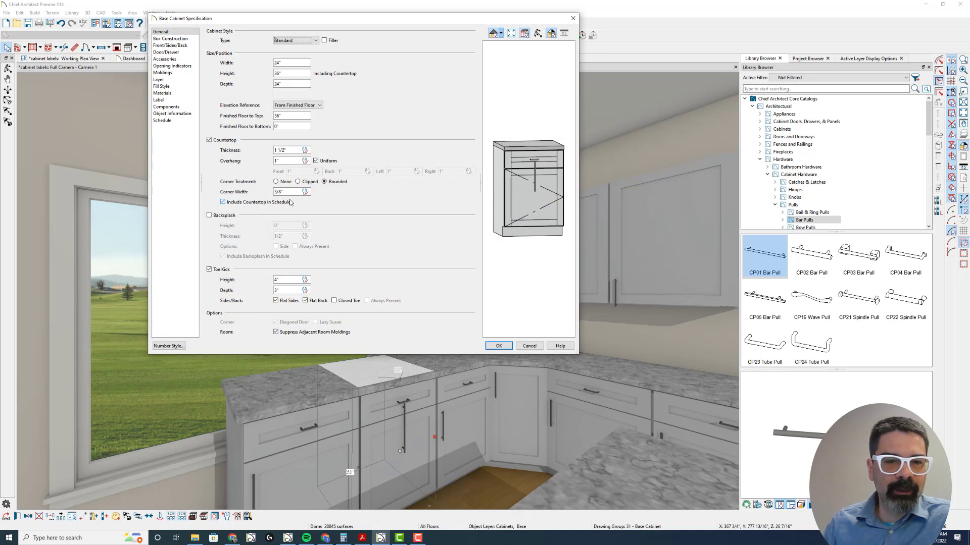
click(289, 192)
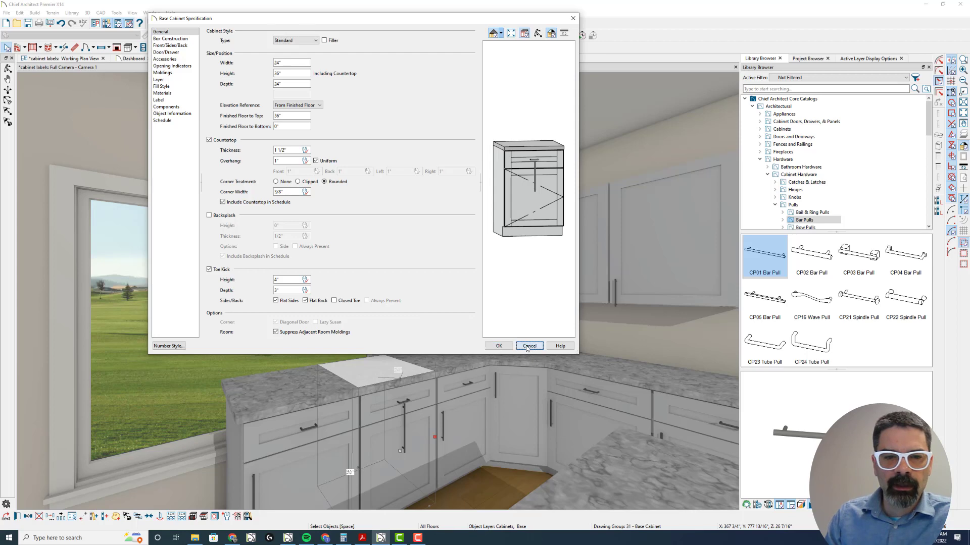
click(528, 345)
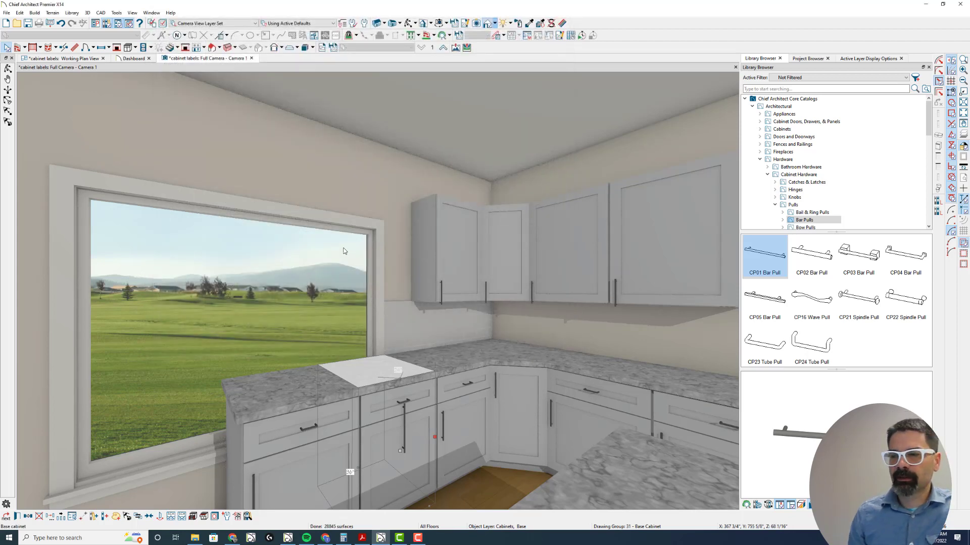
mouse_move(398, 233)
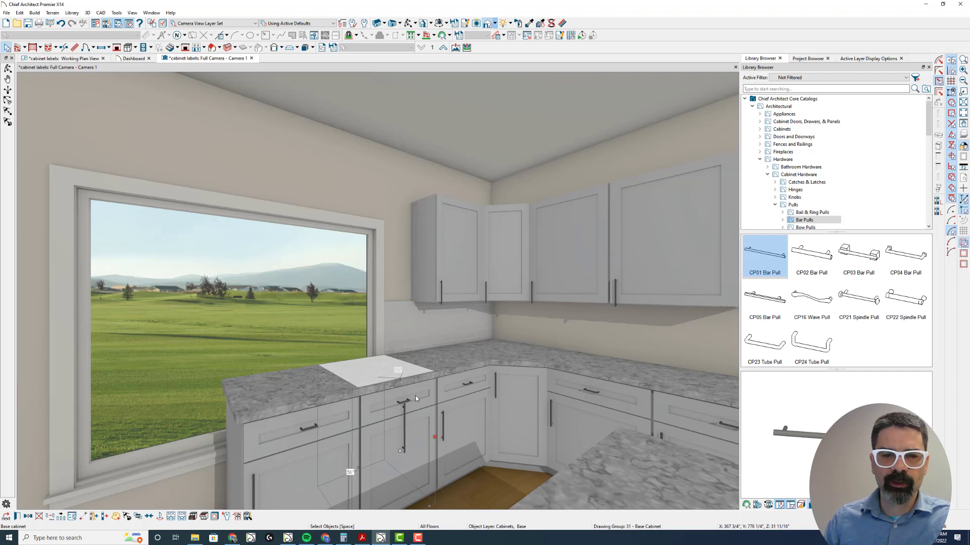
mouse_move(393, 375)
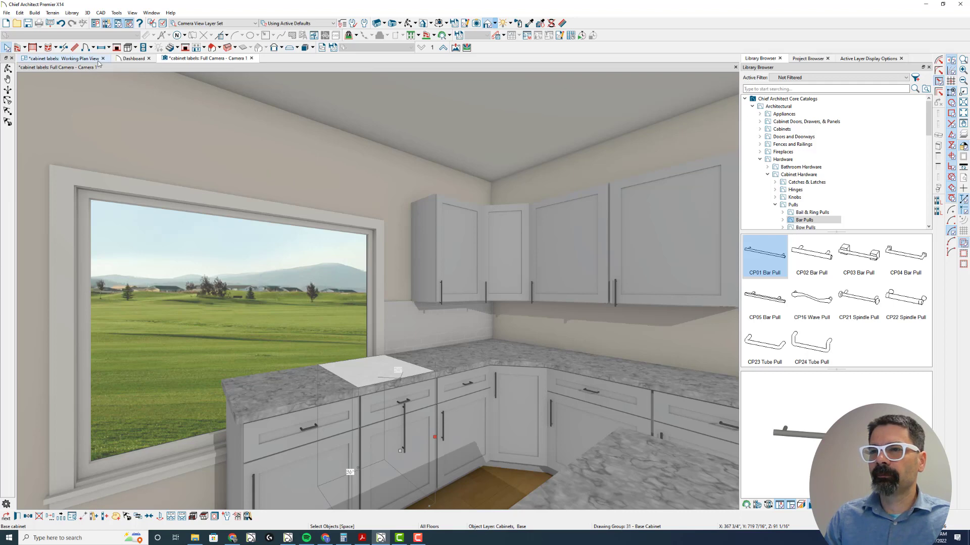
Step: Switch to the Working Plan View tab
click(62, 58)
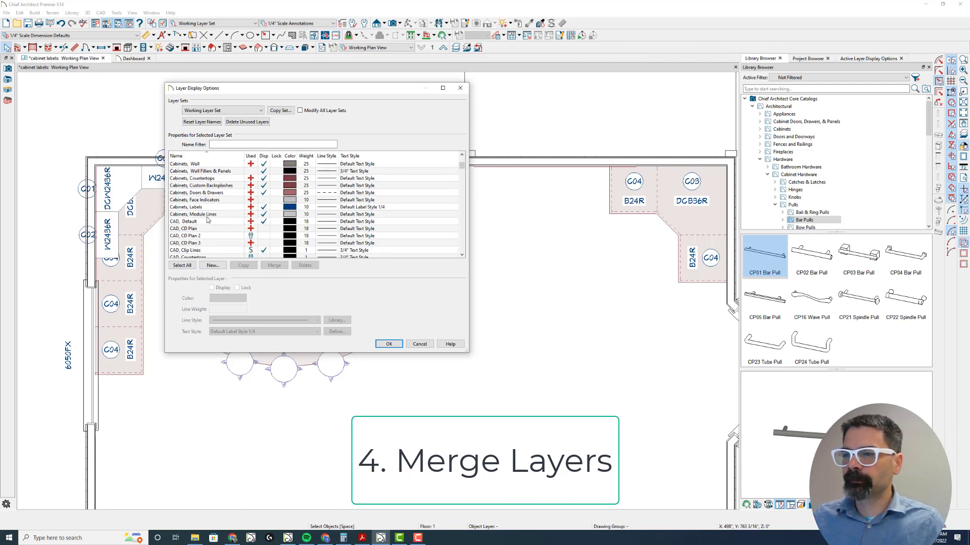
Step: Select the CAD, Framing - Floor and CAD, Framing - Floor 2 layers and merge them
scroll(down, 3)
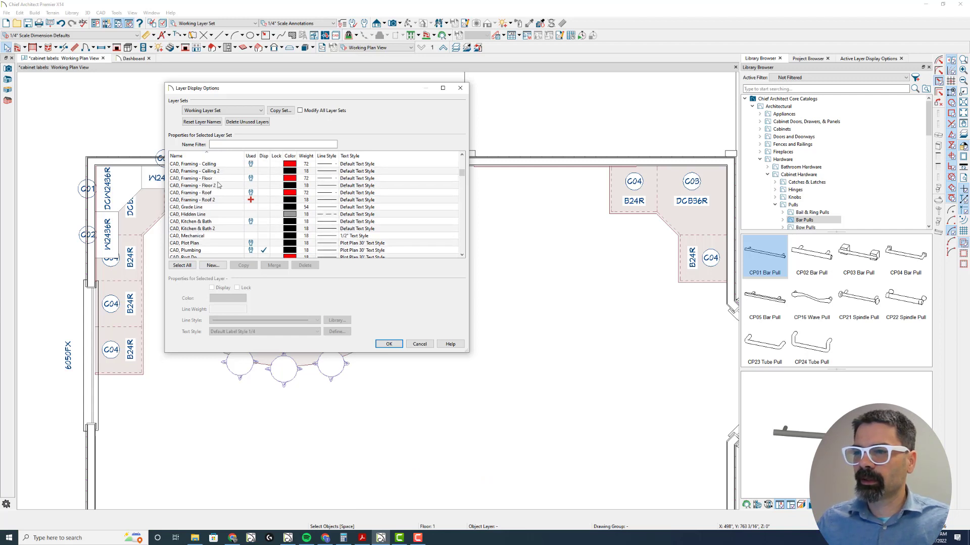
click(204, 178)
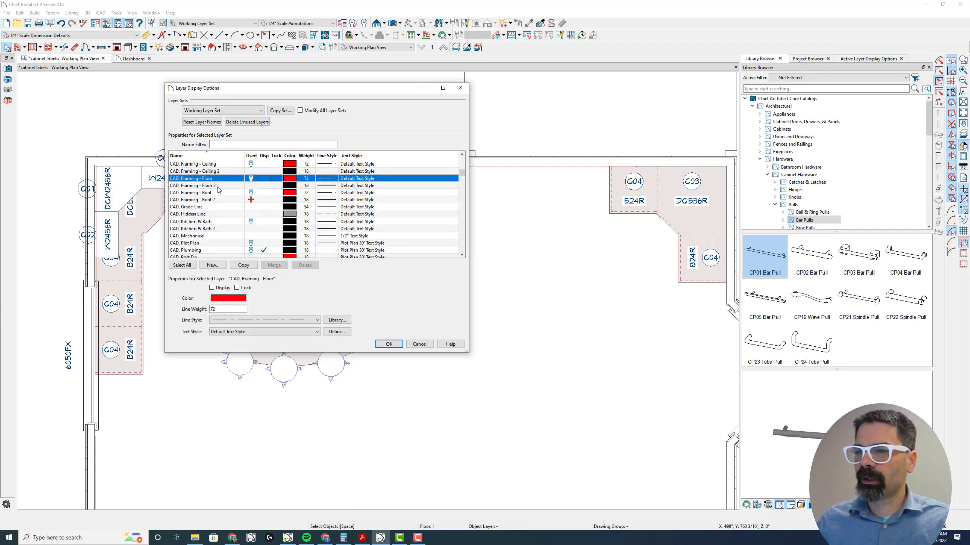
click(193, 185)
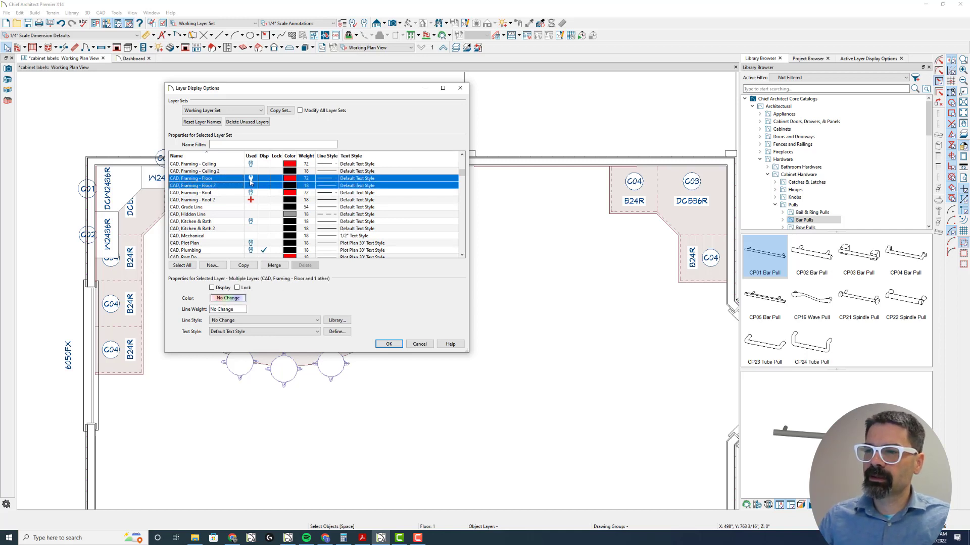
mouse_move(250, 179)
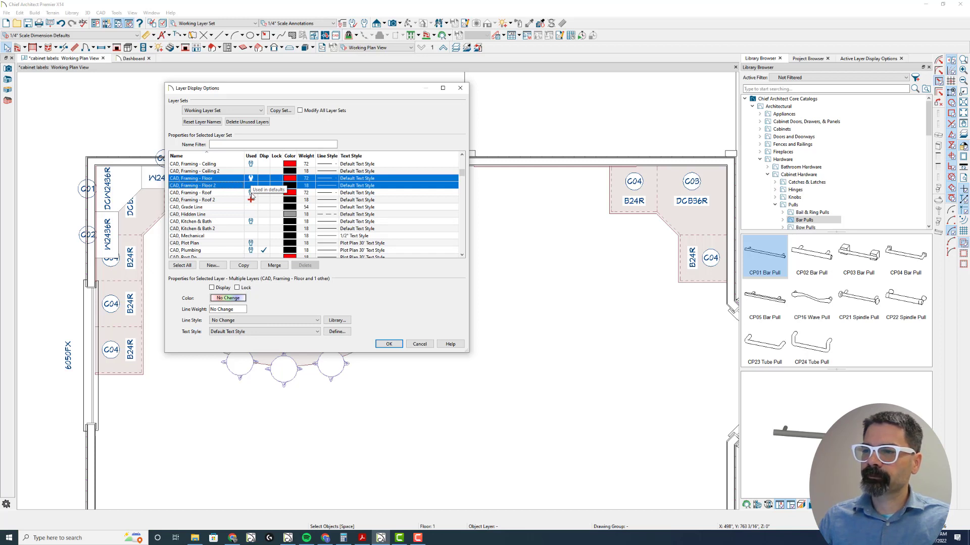
mouse_move(251, 200)
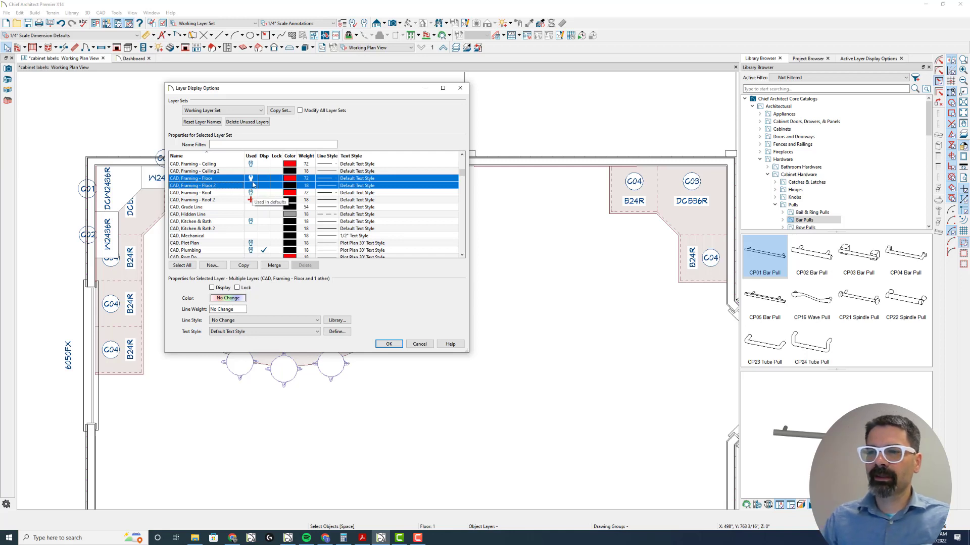
scroll(down, 3)
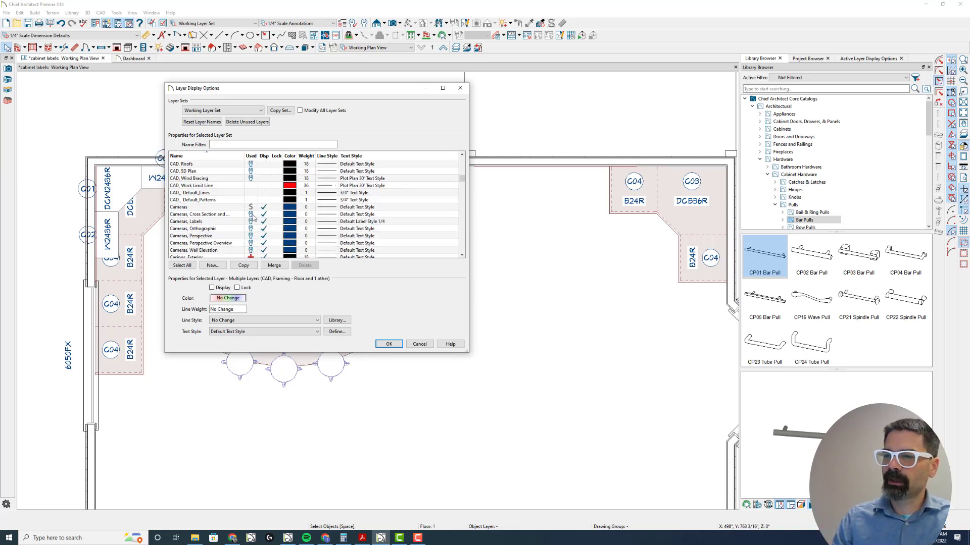
scroll(down, 3)
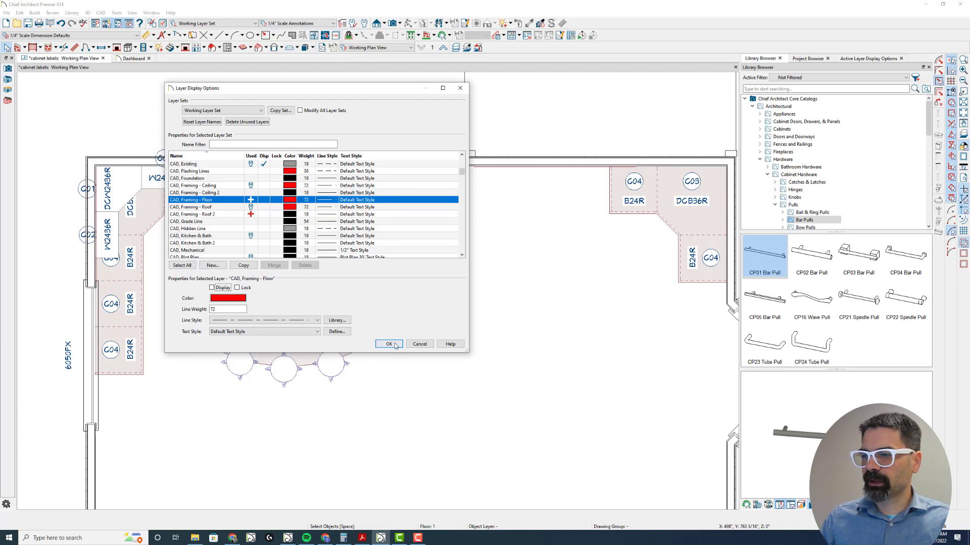
Step: Accept the merged layers and open the 3050DH window's specifications in plan
click(389, 344)
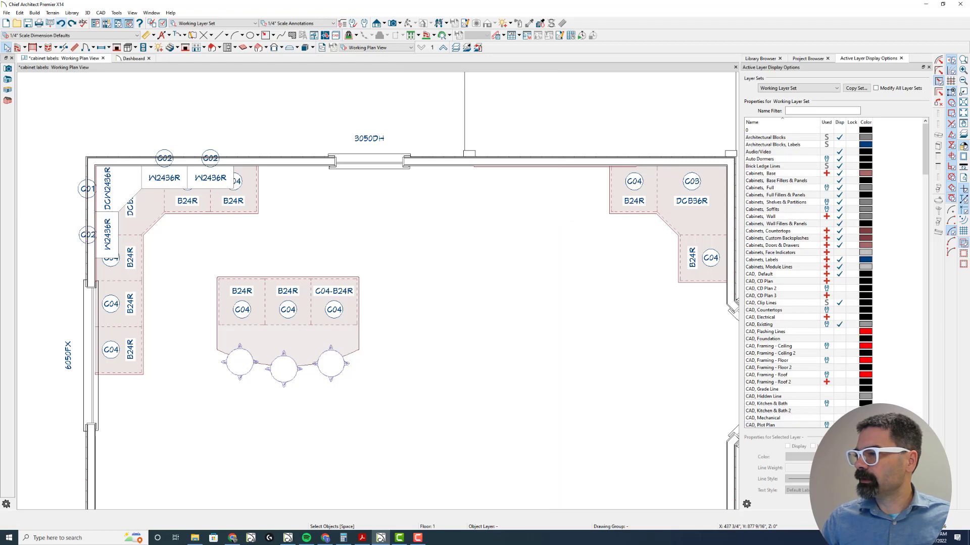
click(774, 367)
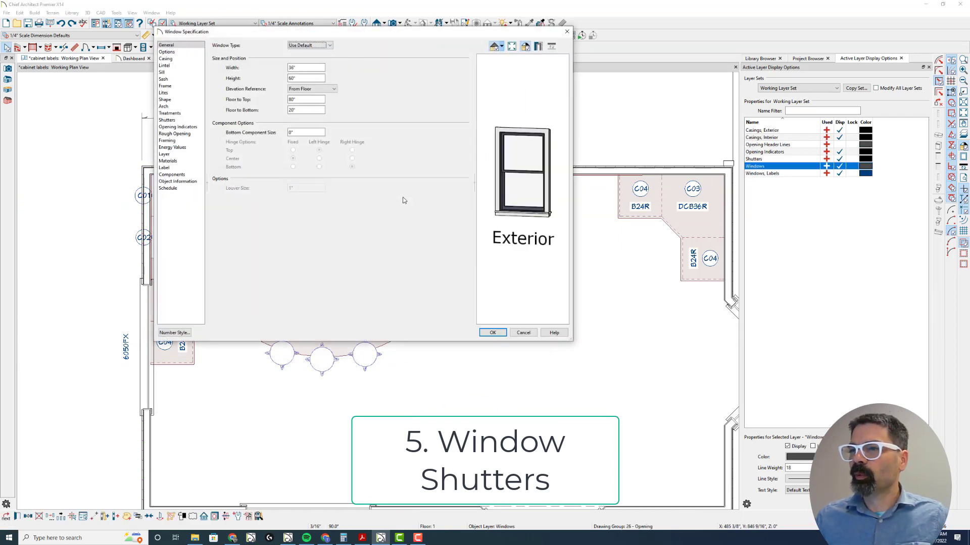
Step: Set the 3050DH window's shutter type to Louvered and accept
click(167, 120)
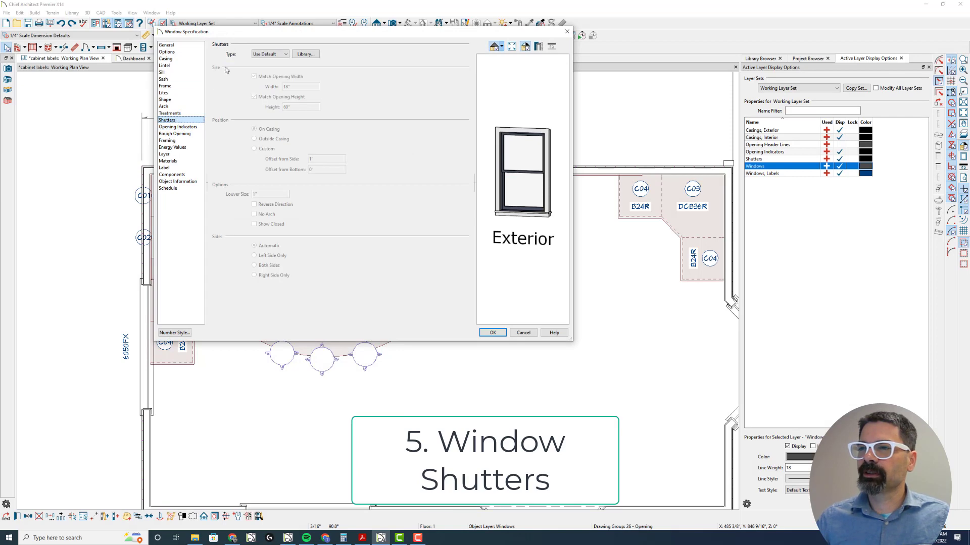
click(269, 54)
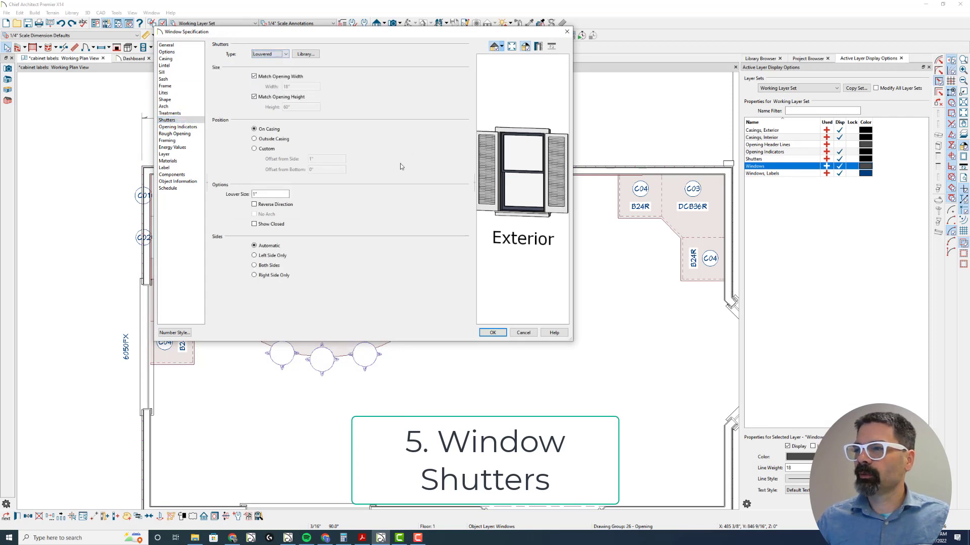
click(493, 333)
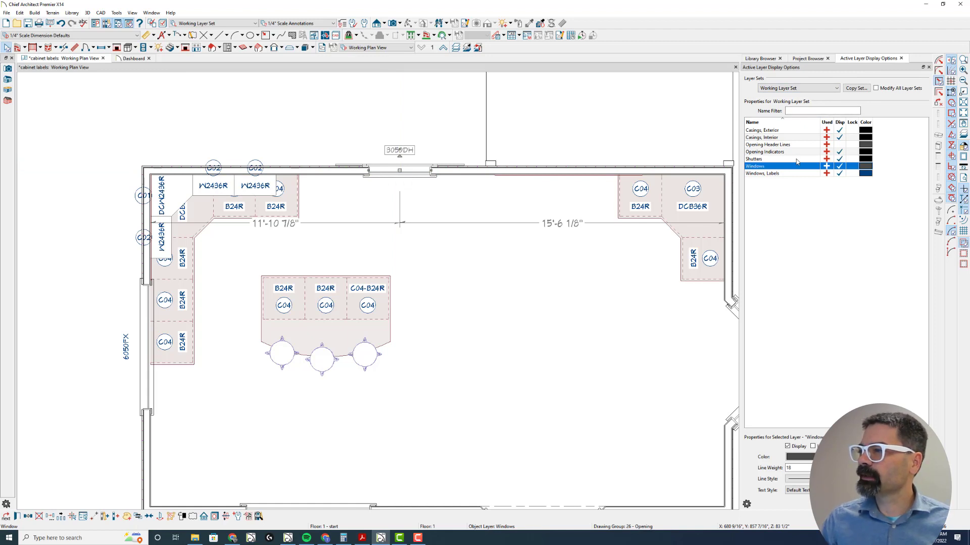
Step: Turn on display of the Shutters layer and reopen the 3050DH window's specifications
click(767, 159)
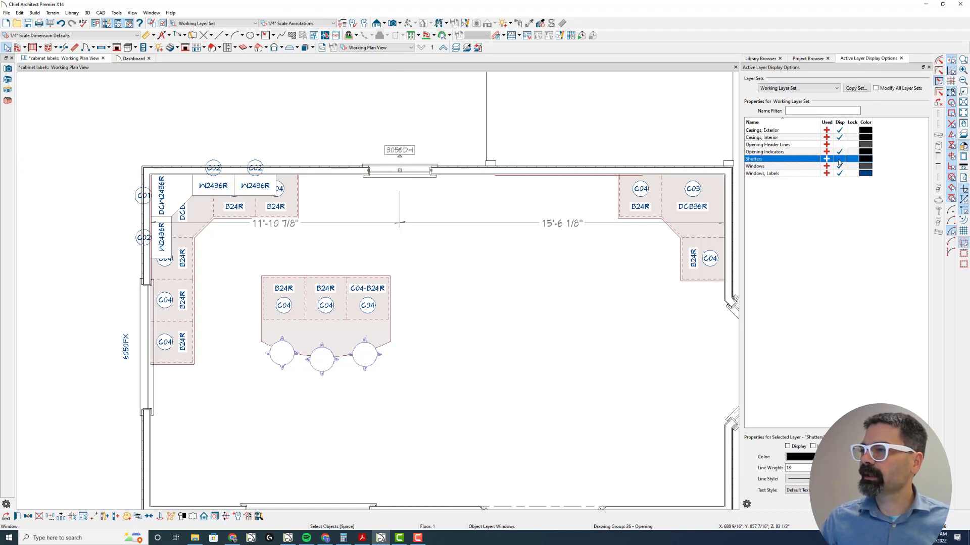
click(839, 159)
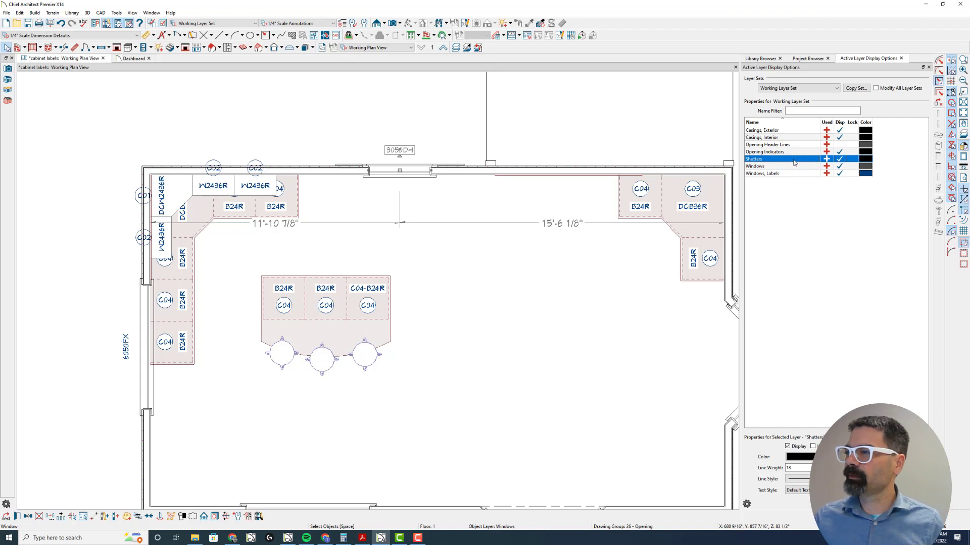
click(840, 166)
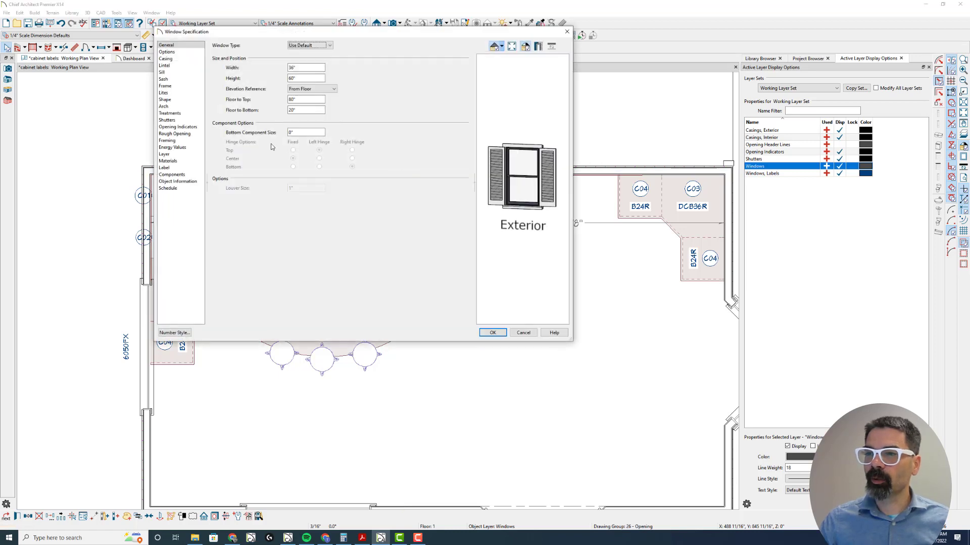
Step: Set the shutters' Louver Size to 3" with Show Closed checked, and apply
click(166, 120)
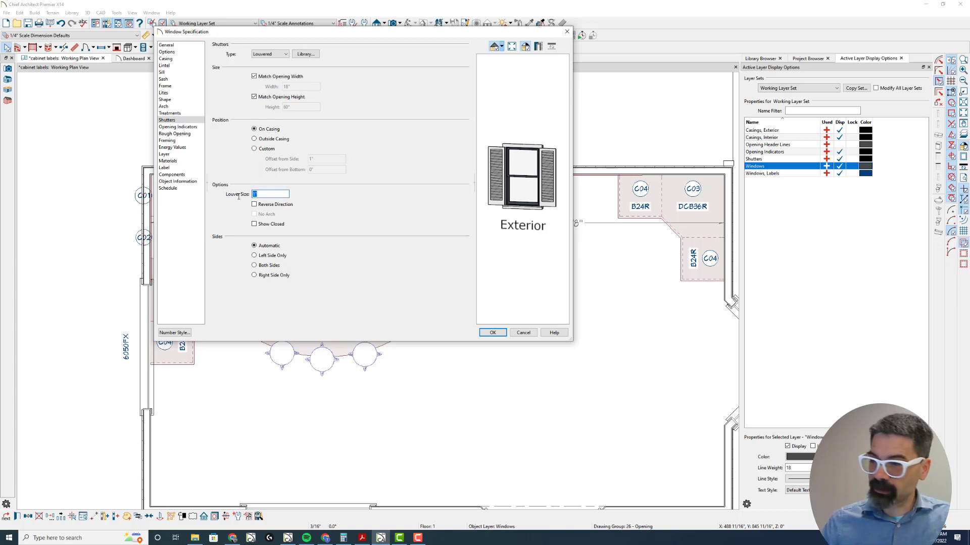
text(3)
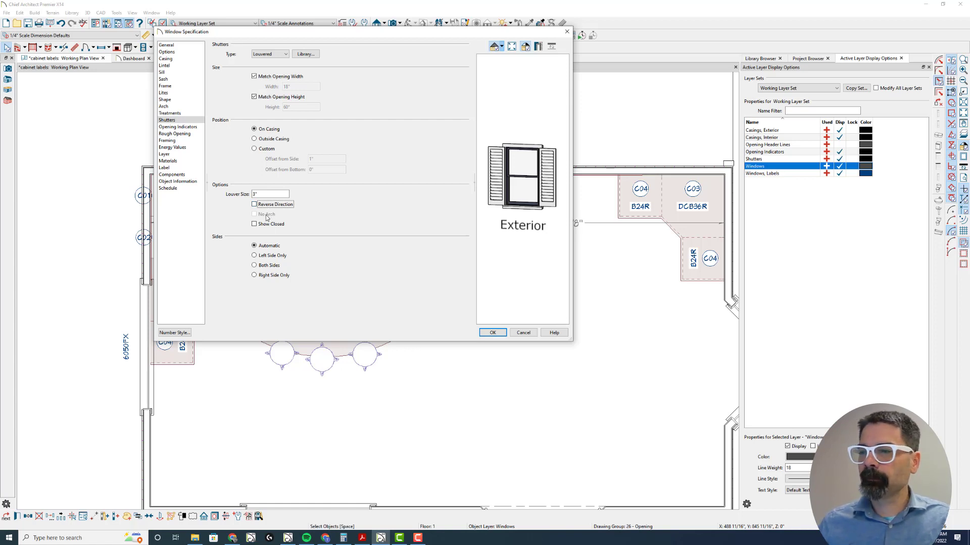
click(254, 224)
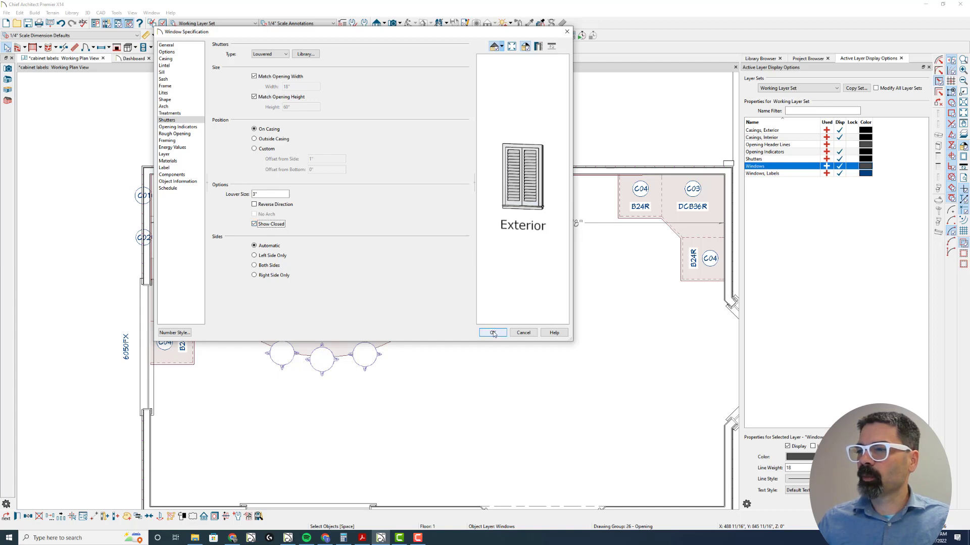
click(491, 332)
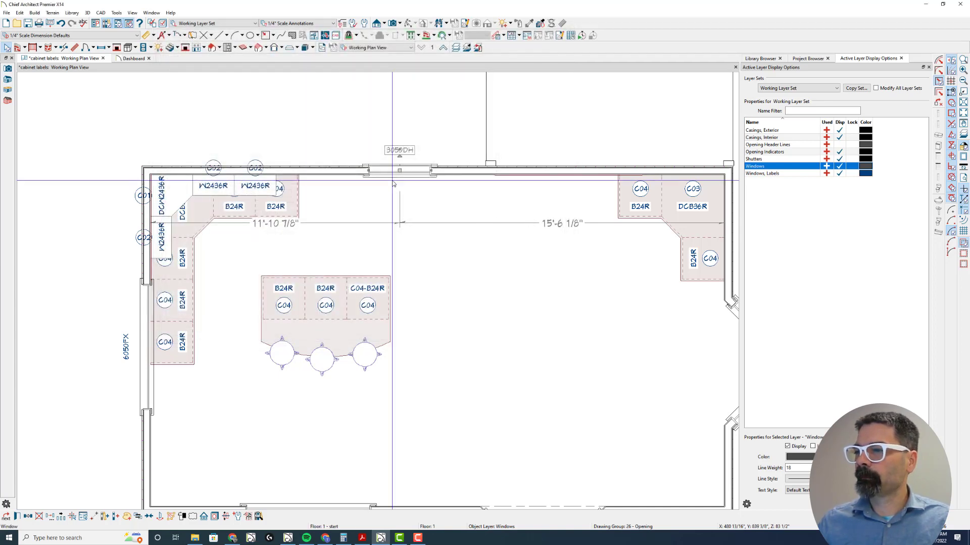